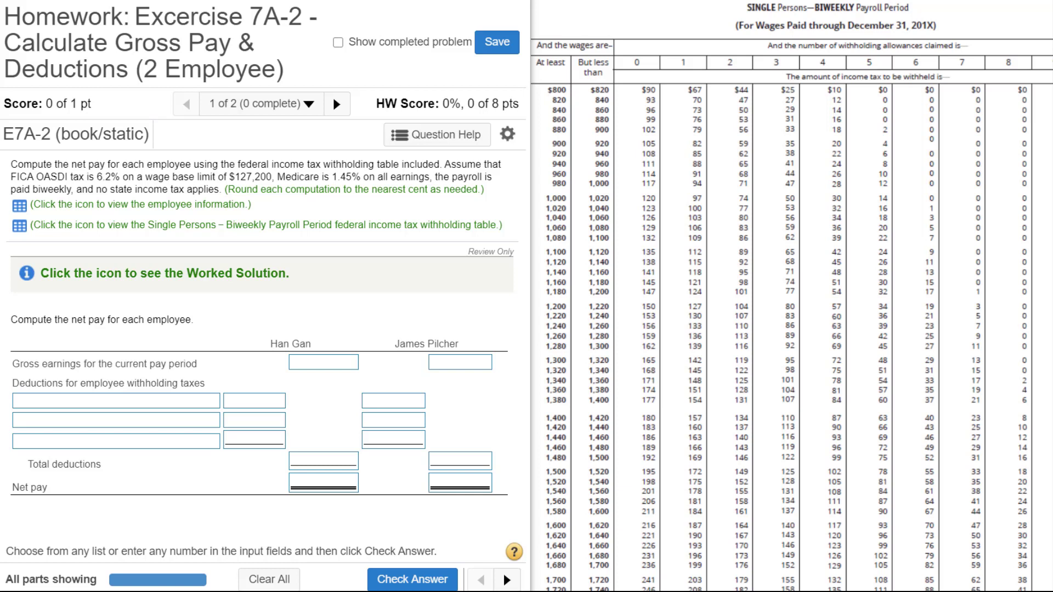
pyautogui.moveTo(757, 576)
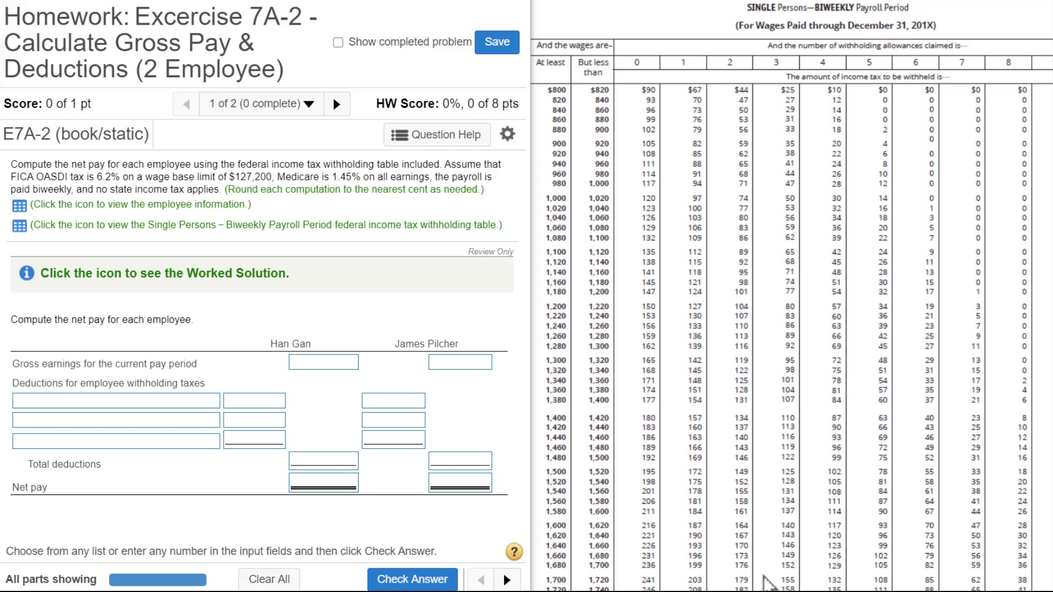
pyautogui.moveTo(312, 253)
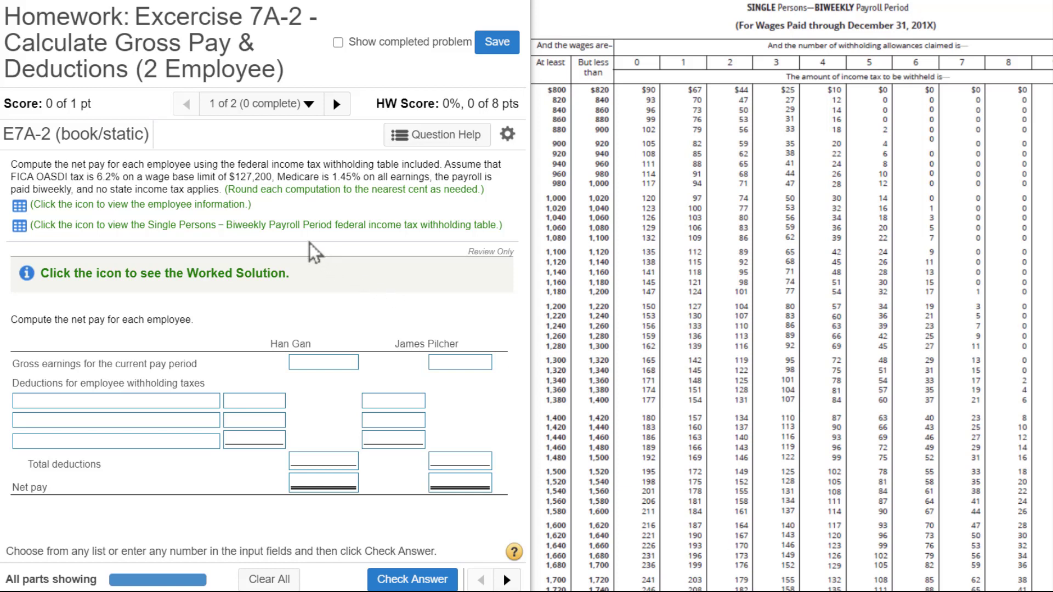
pyautogui.moveTo(12, 171)
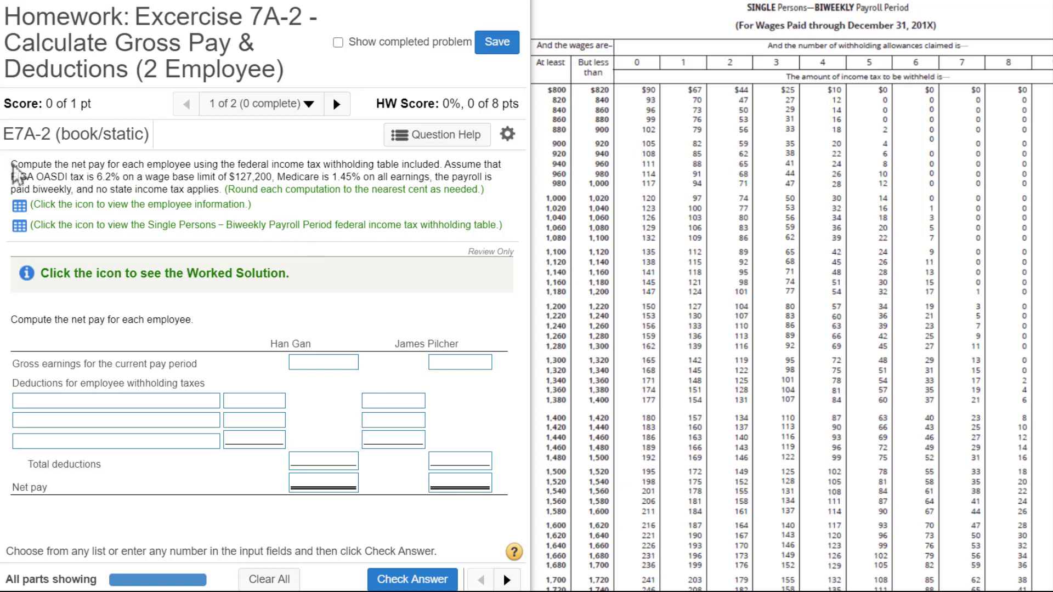
# - Review the instructions, federal withholding table, OASDI rate and cent-rounding rule
pyautogui.moveTo(12, 164); pyautogui.dragTo(104, 164)
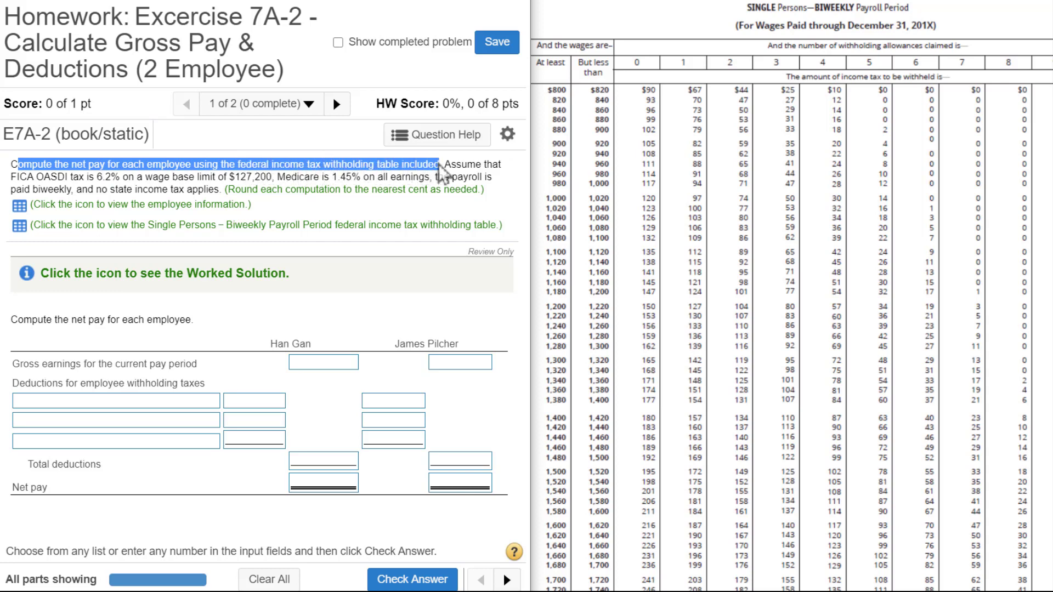
pyautogui.moveTo(19, 224)
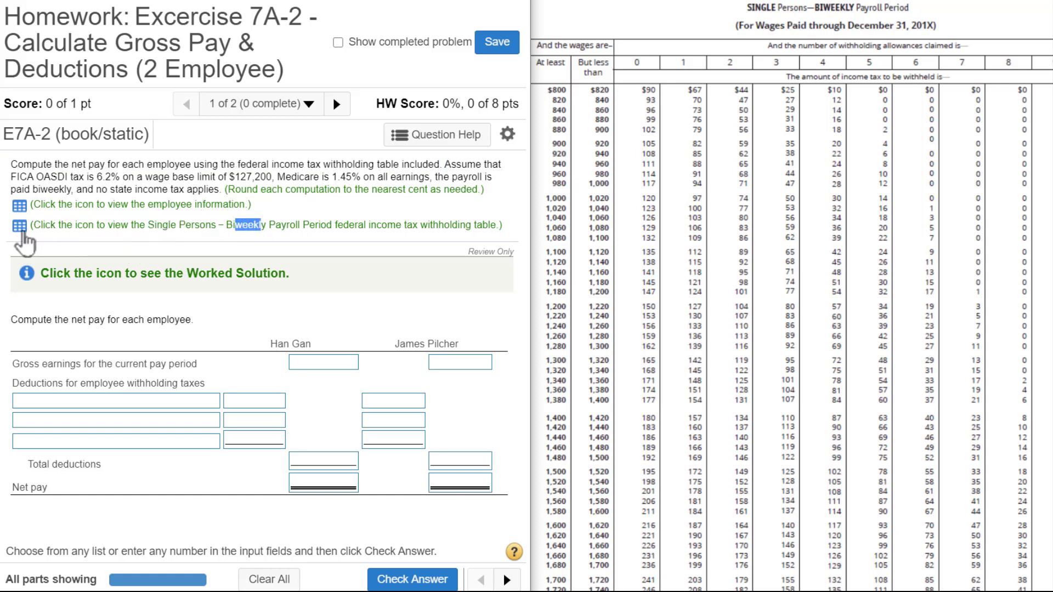
pyautogui.click(20, 223)
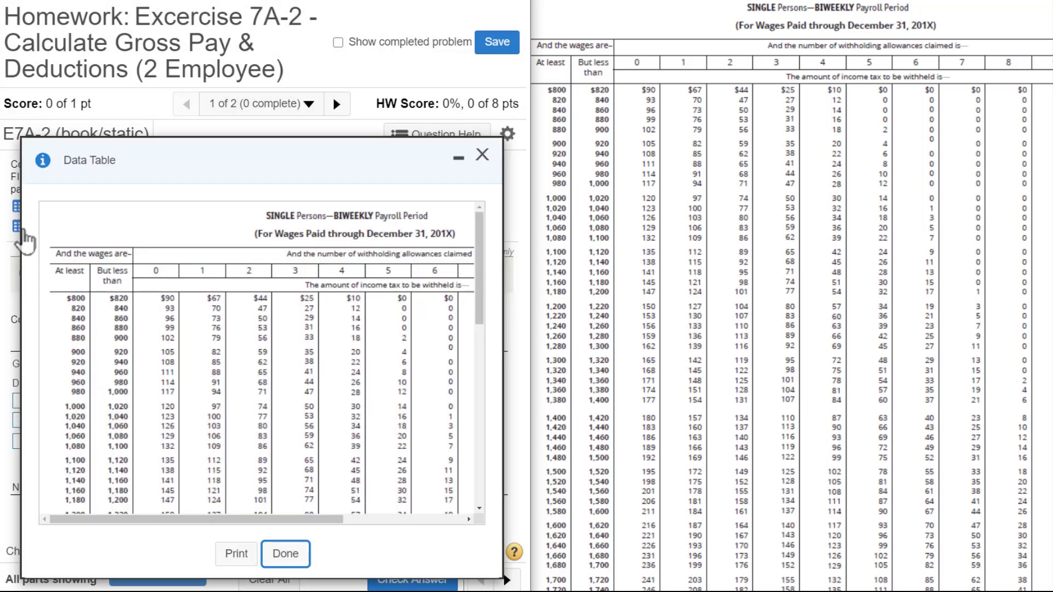
pyautogui.moveTo(265, 165)
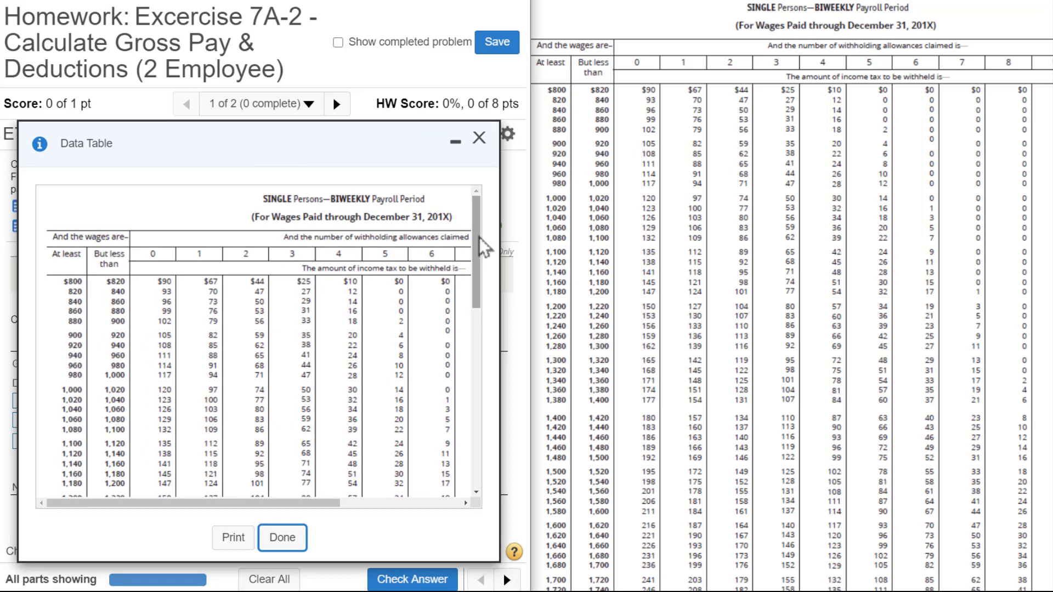
pyautogui.scroll(-3)
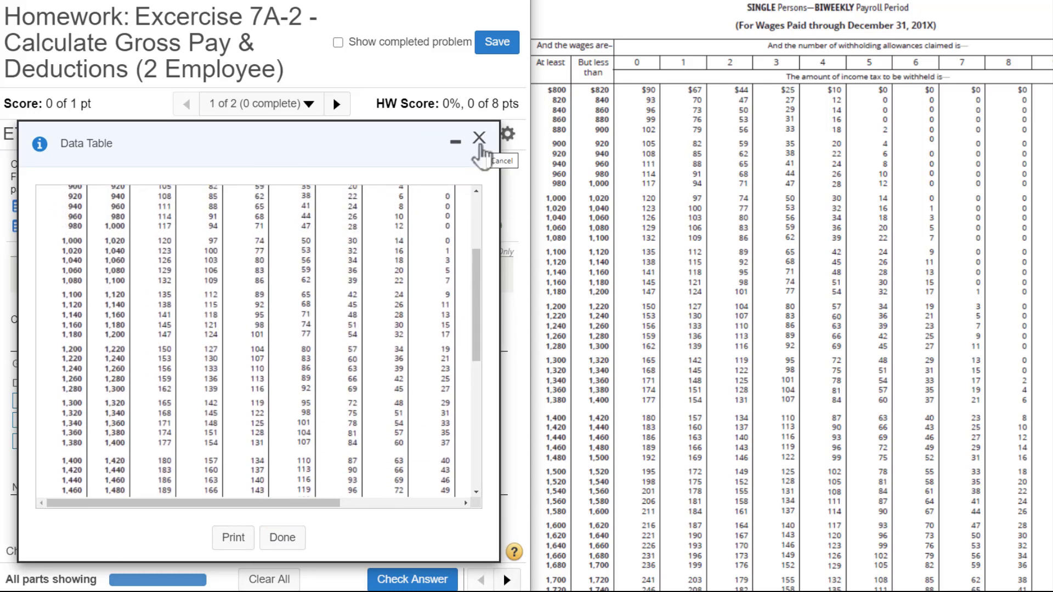
pyautogui.click(476, 137)
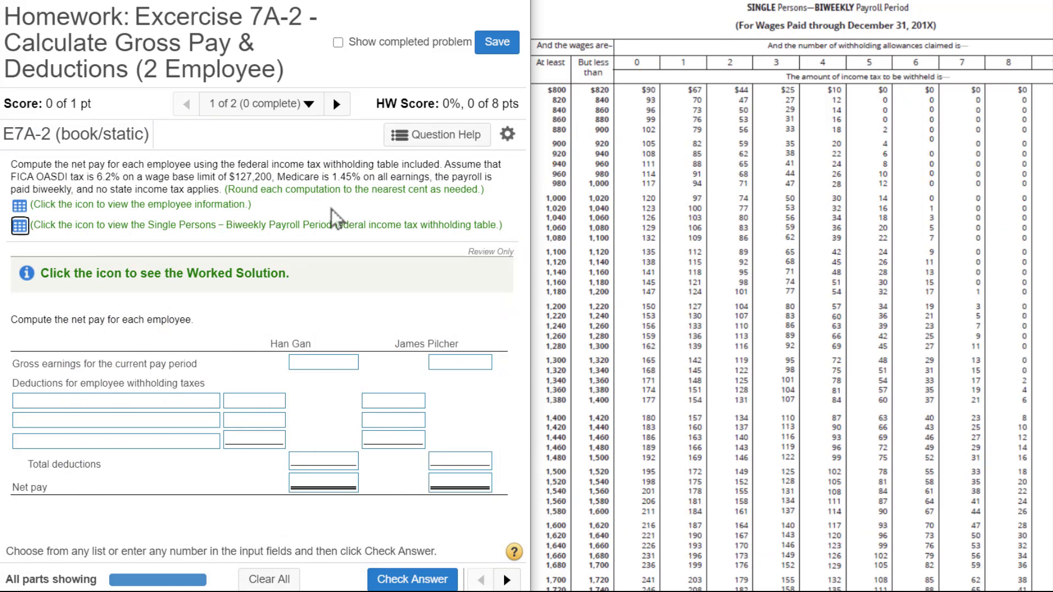
pyautogui.moveTo(454, 177)
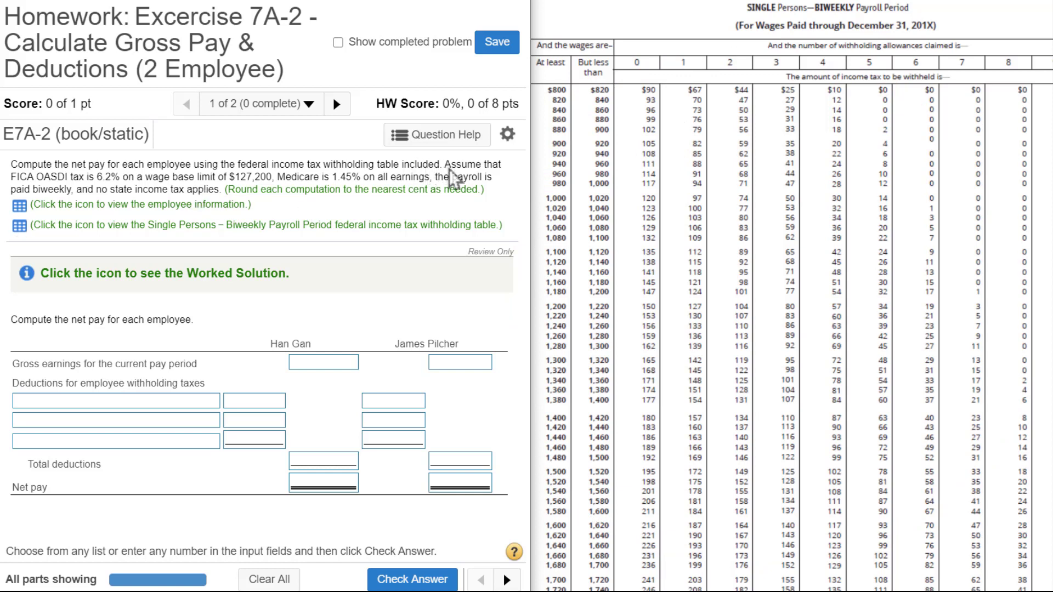
pyautogui.doubleClick(476, 165)
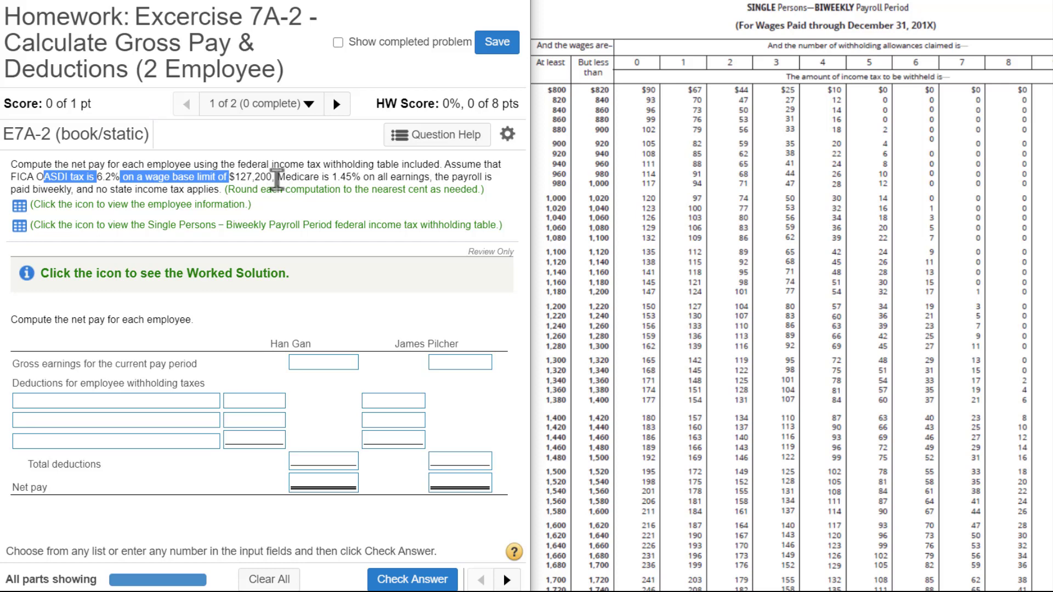
pyautogui.moveTo(279, 192)
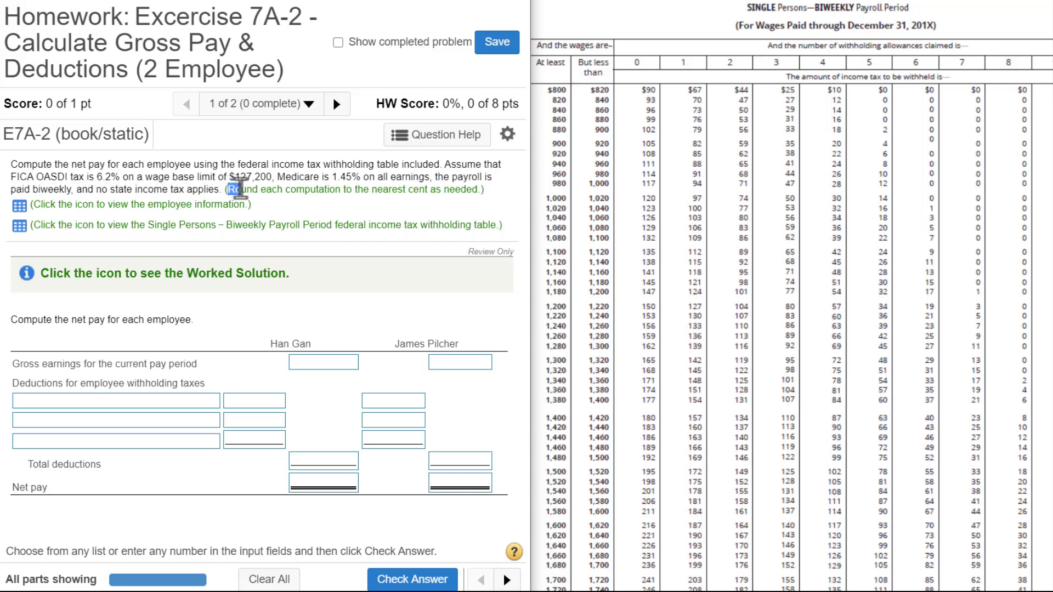
pyautogui.moveTo(231, 189); pyautogui.dragTo(435, 189)
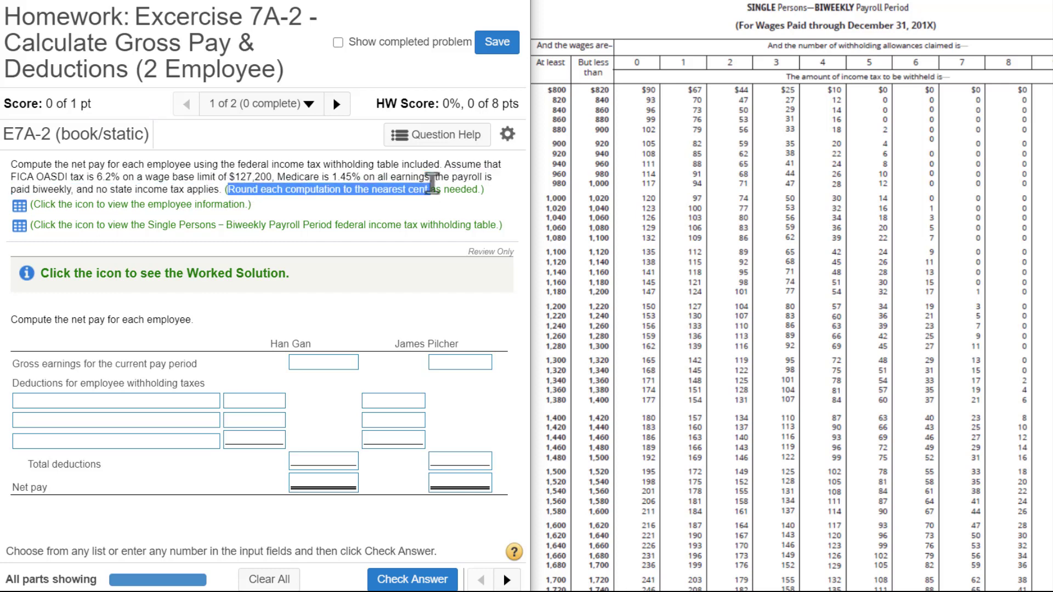
pyautogui.moveTo(44, 227)
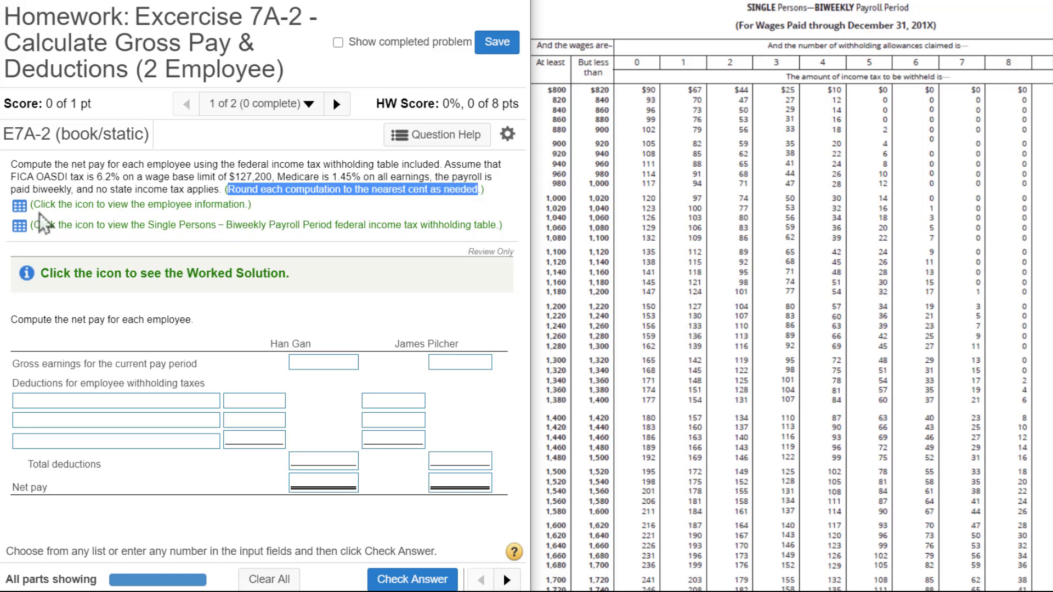
pyautogui.moveTo(19, 208)
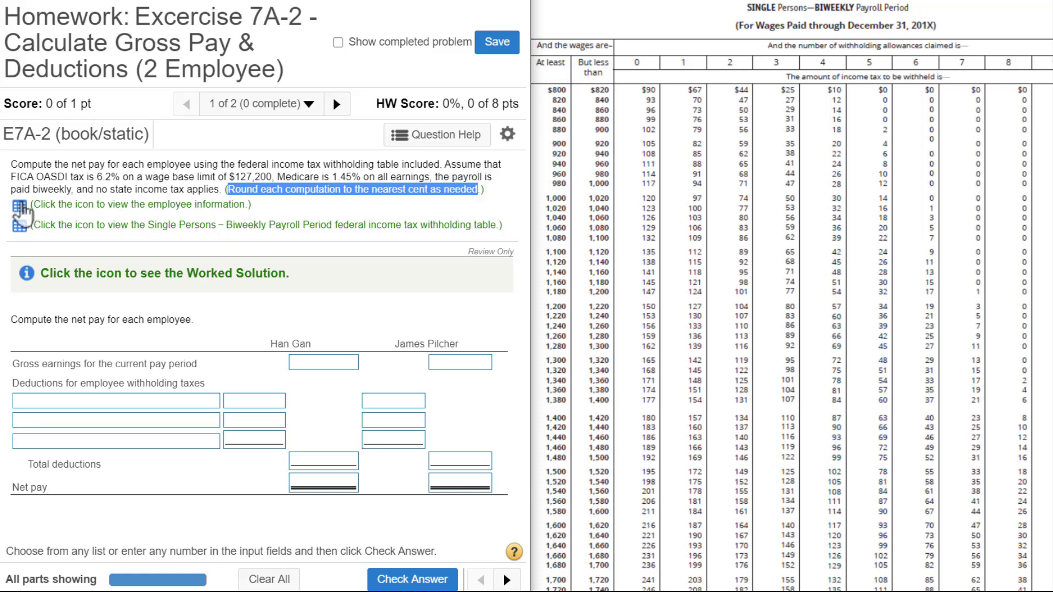
# - Open the employee data table and enter gross earnings of 1,710 and 1,580
pyautogui.click(21, 204)
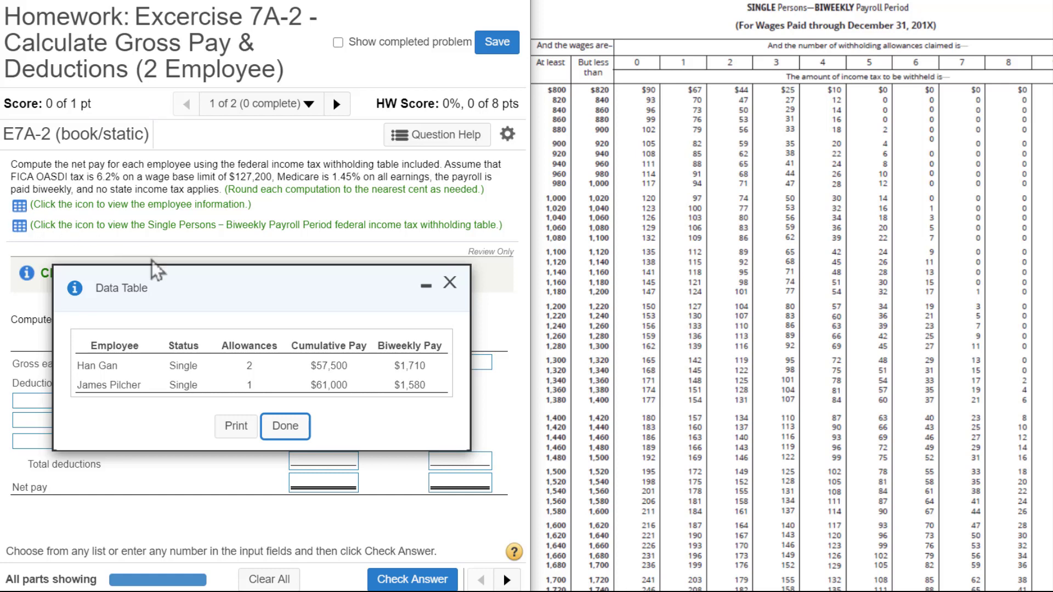
pyautogui.moveTo(121, 288); pyautogui.dragTo(103, 143)
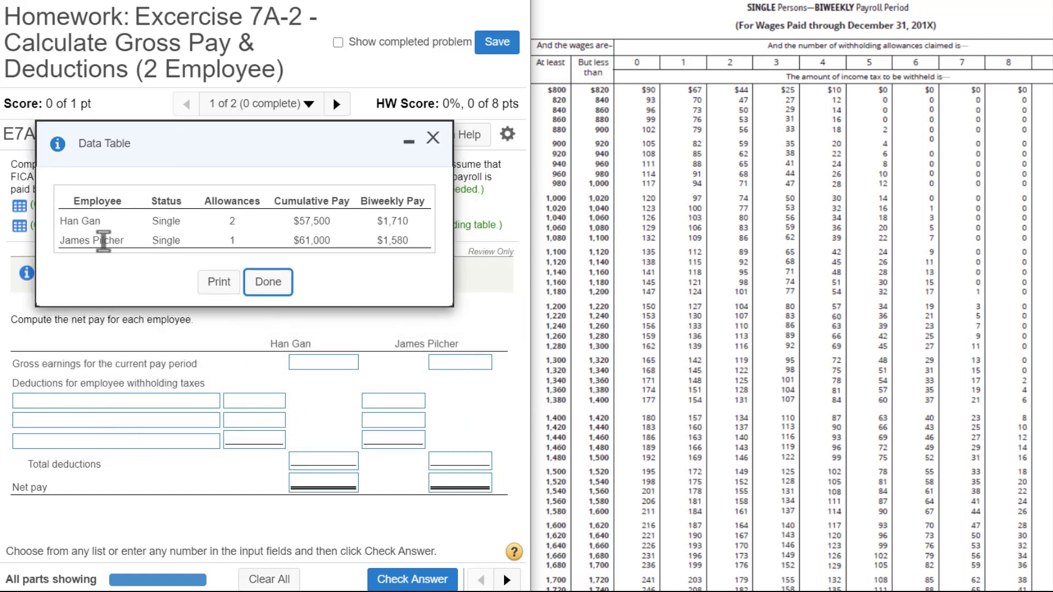
pyautogui.doubleClick(68, 221)
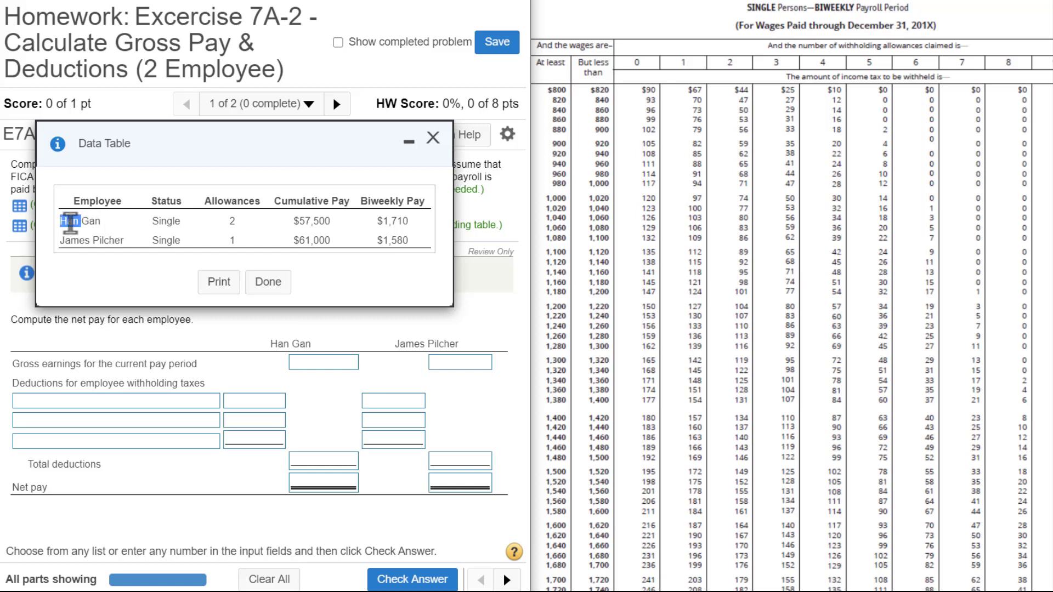
pyautogui.doubleClick(74, 240)
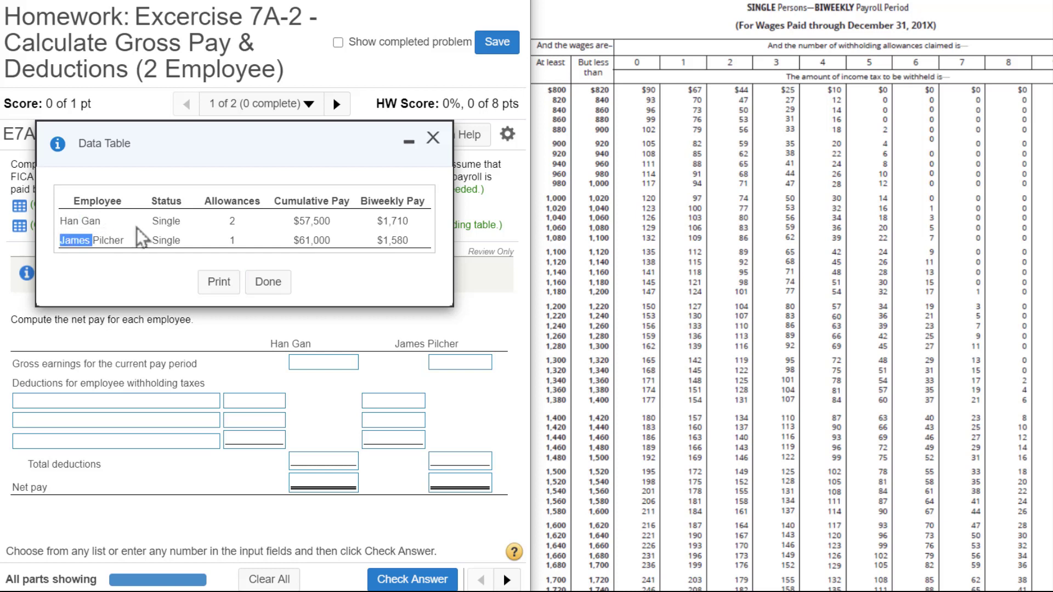
pyautogui.moveTo(226, 239)
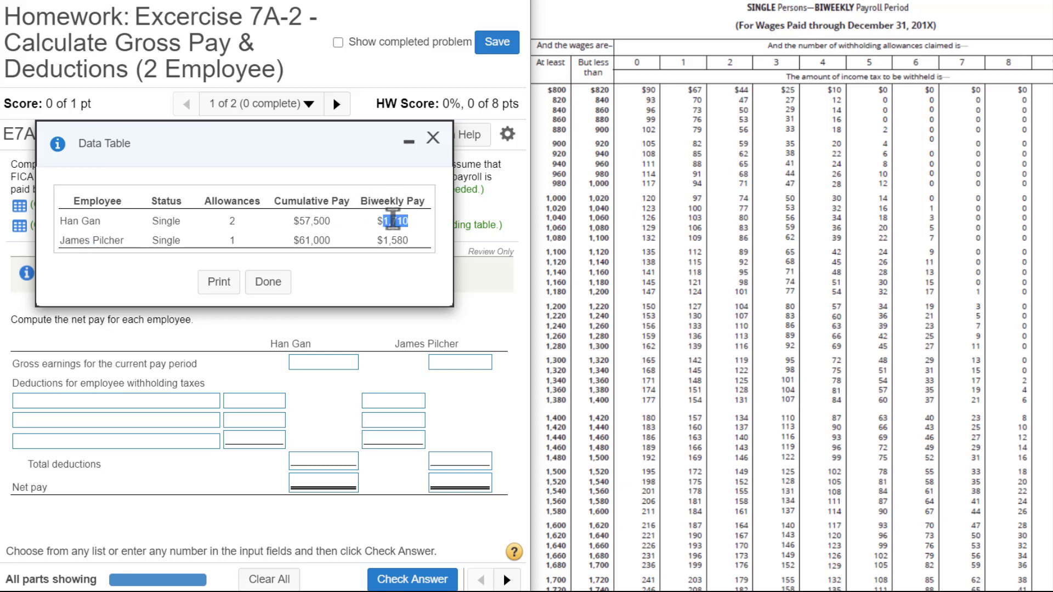
pyautogui.click(323, 363)
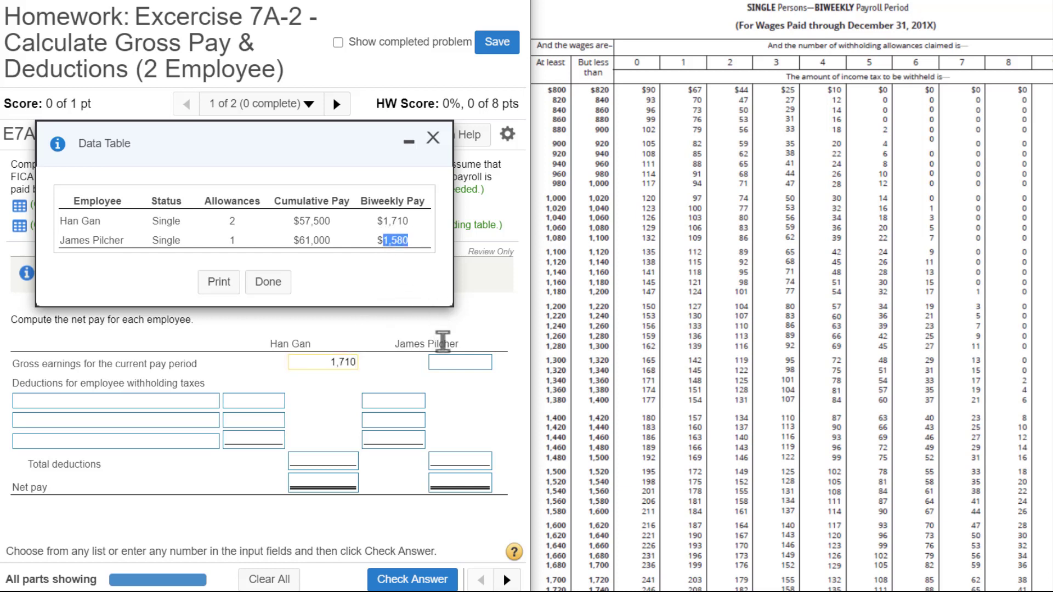
pyautogui.click(462, 362)
pyautogui.write('1,580')
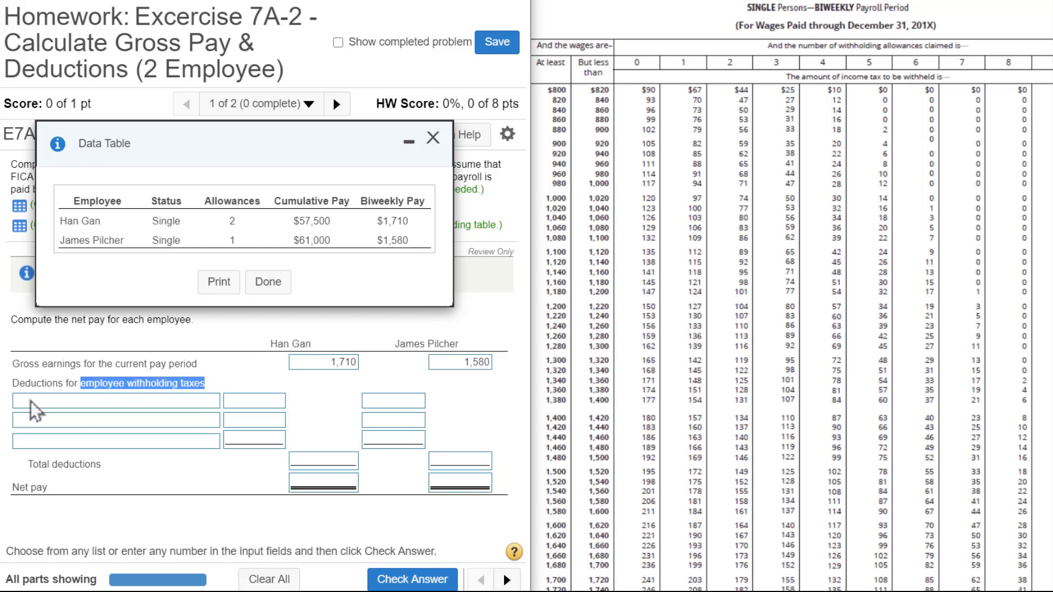
# - Label the deduction rows Federal income tax, OASDI tax and Medicare tax
pyautogui.click(114, 401)
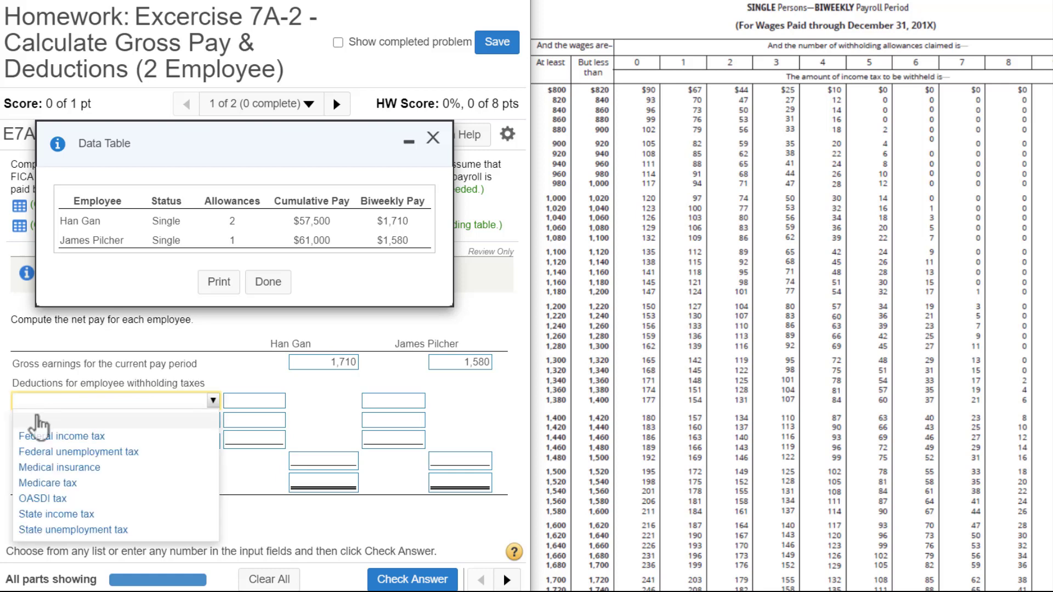
pyautogui.click(58, 436)
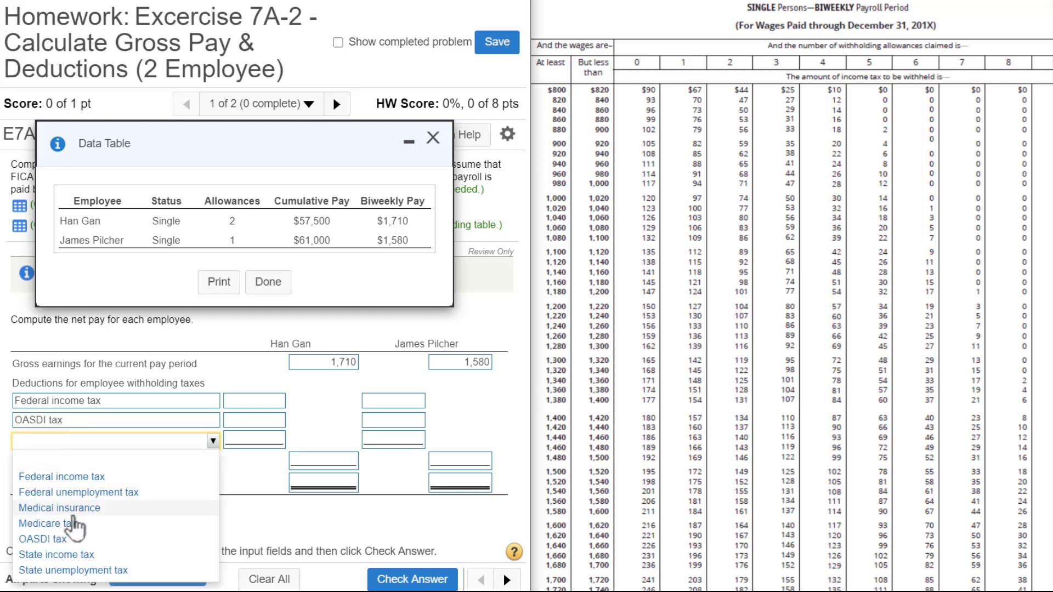
pyautogui.click(39, 523)
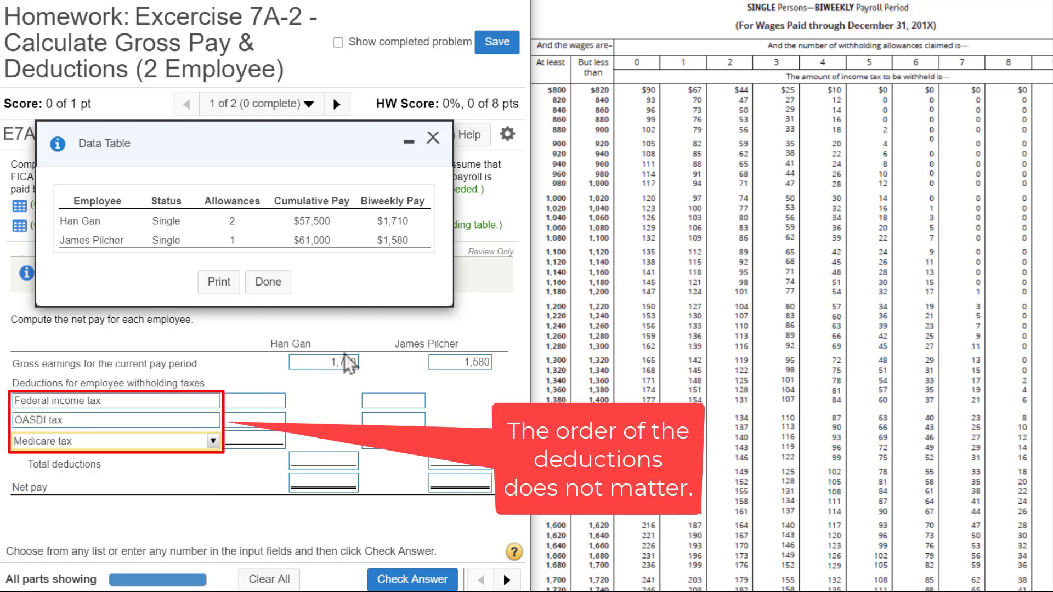
pyautogui.click(337, 363)
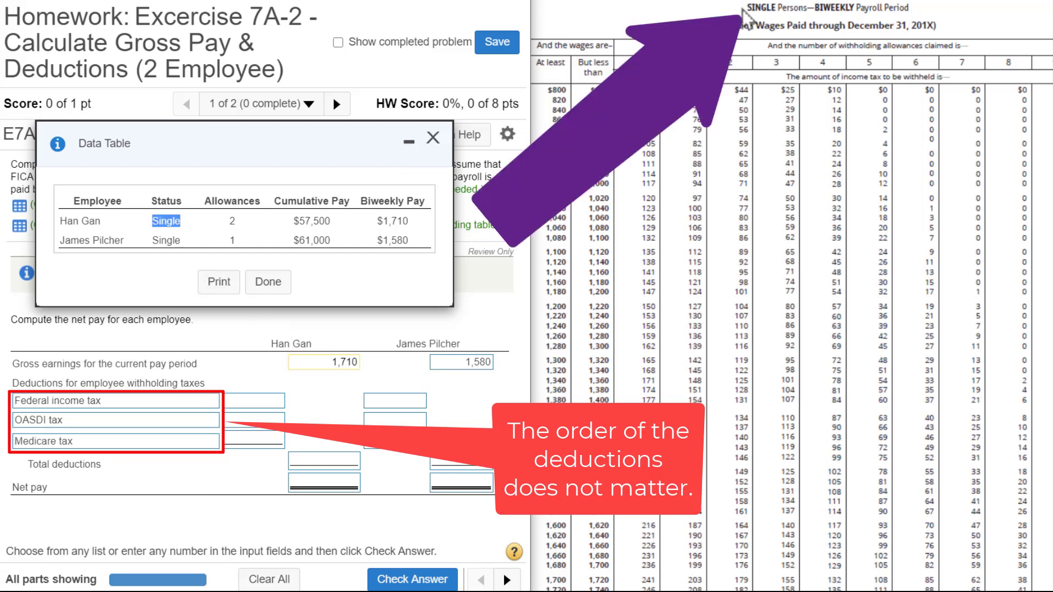
pyautogui.moveTo(360, 200)
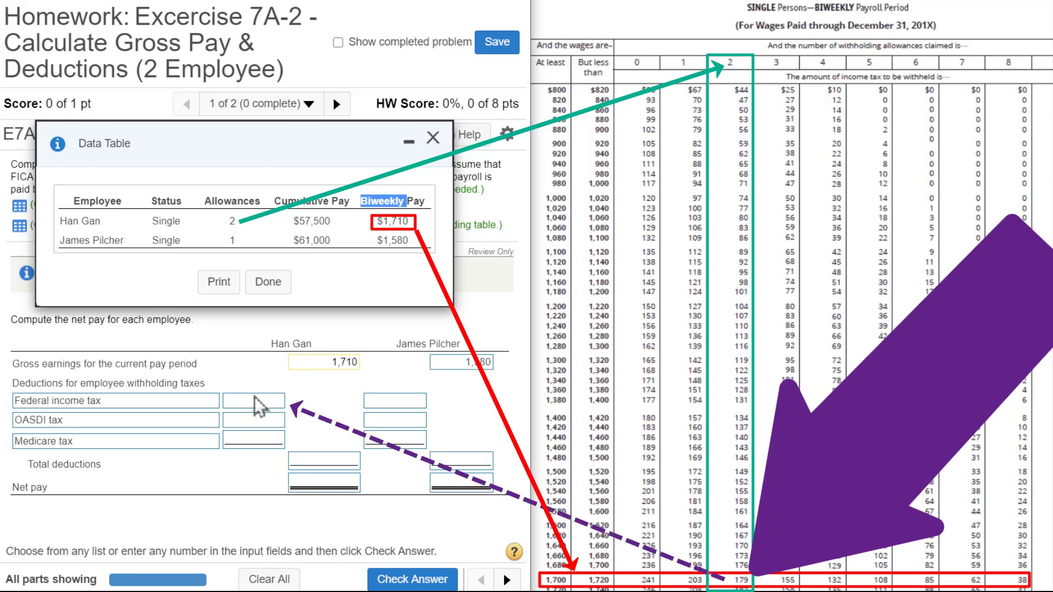
# - Enter federal income tax of 179 and 184, then close the employee data table
pyautogui.write('179')
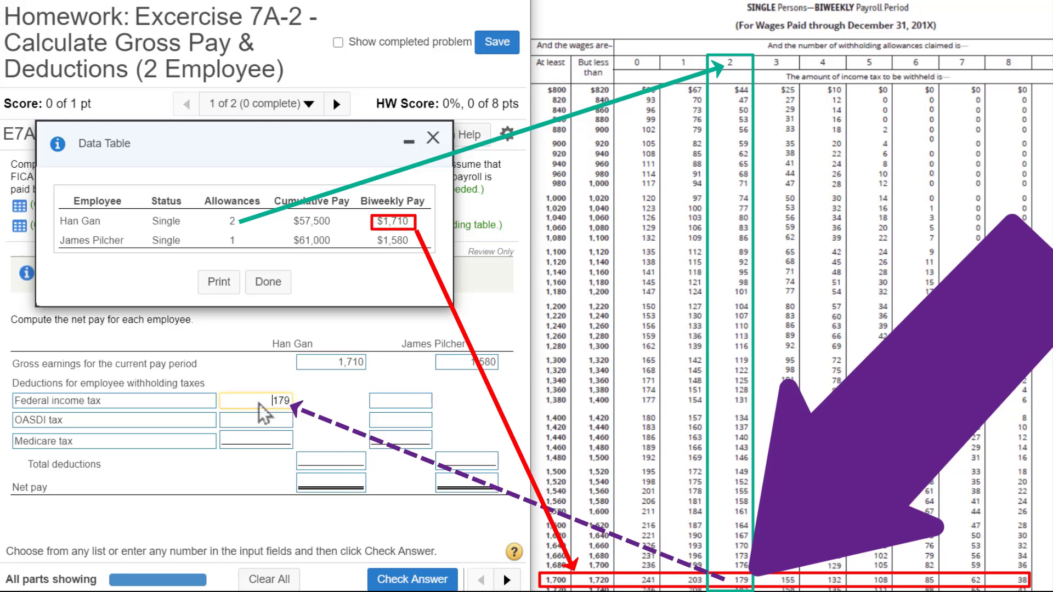
pyautogui.click(461, 362)
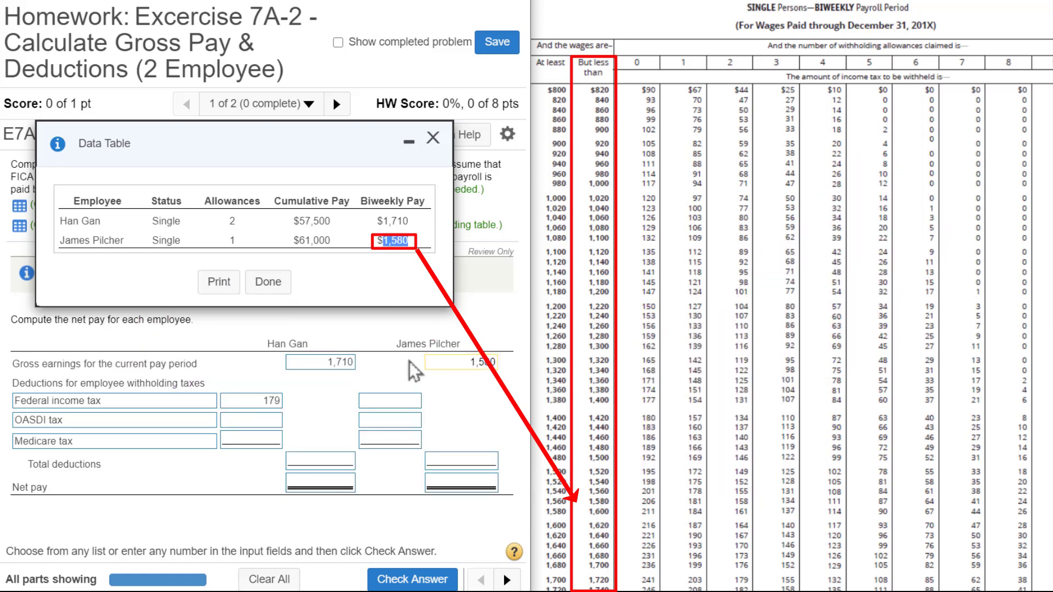
pyautogui.moveTo(497, 482)
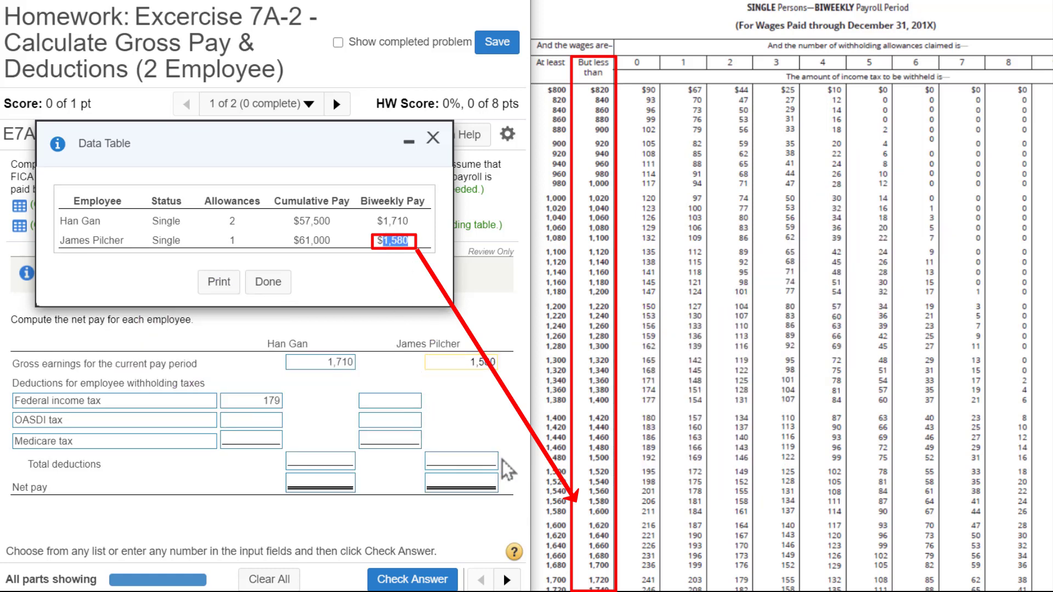
pyautogui.moveTo(532, 541)
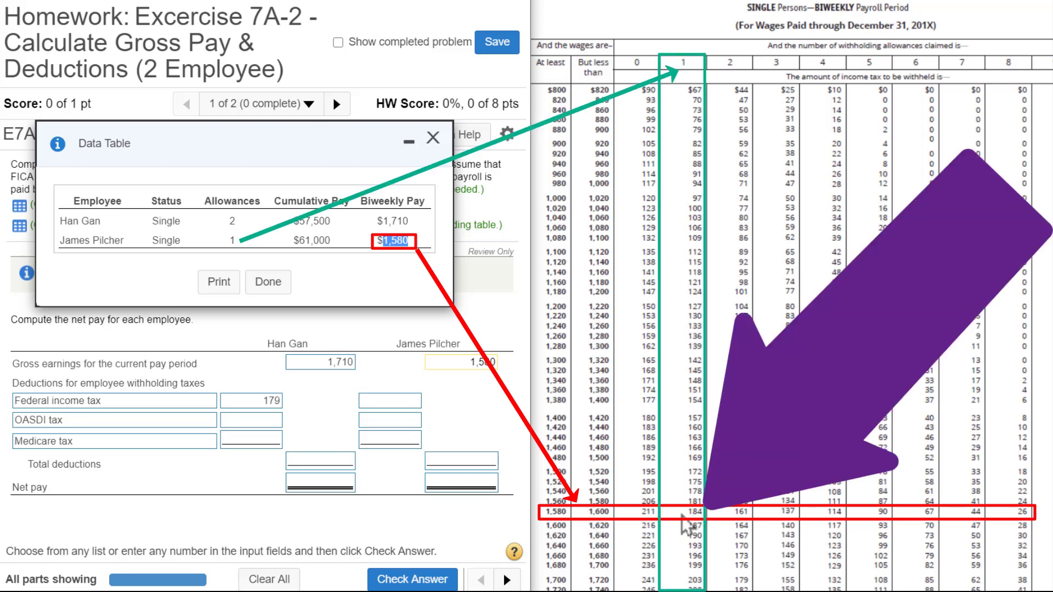
pyautogui.click(394, 400)
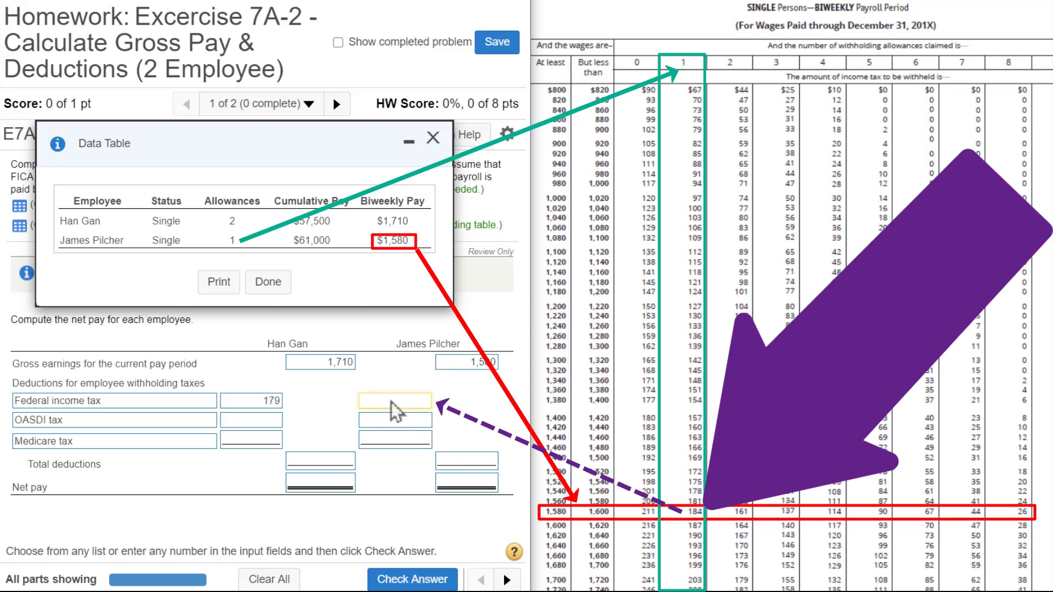
pyautogui.write('184')
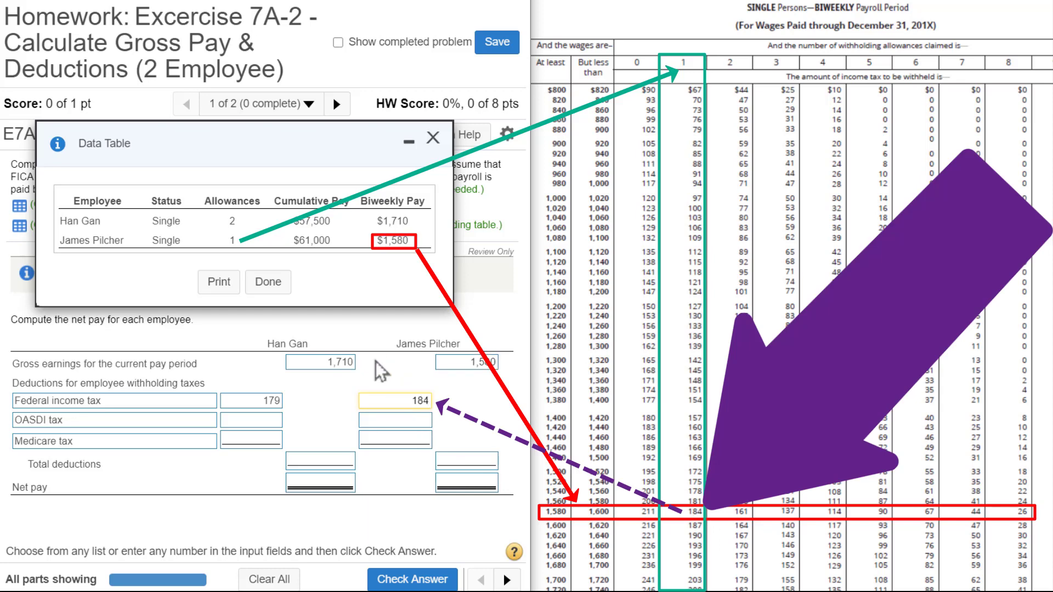
pyautogui.moveTo(435, 149)
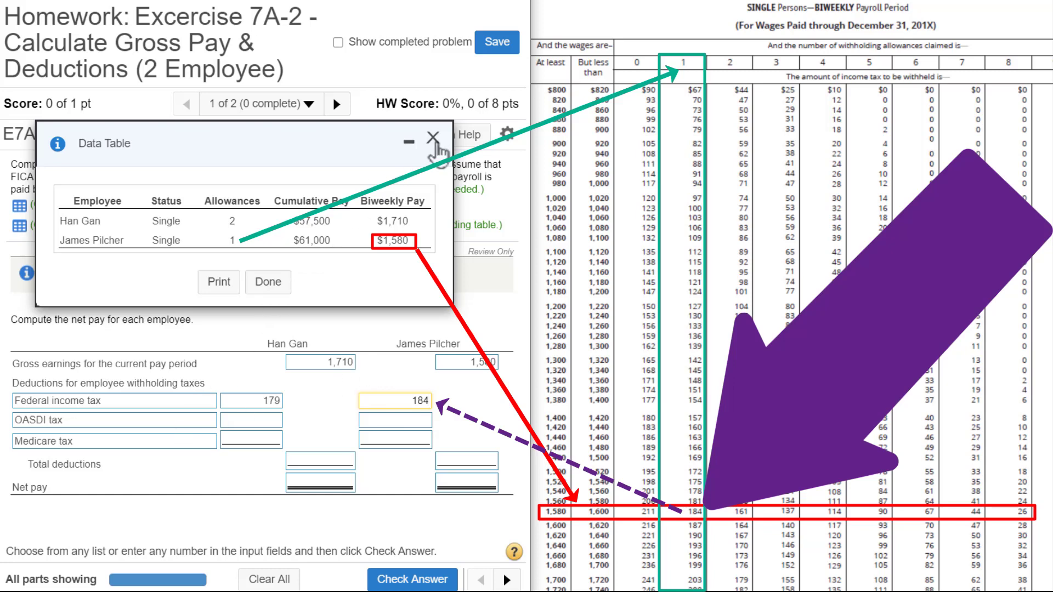
pyautogui.click(432, 136)
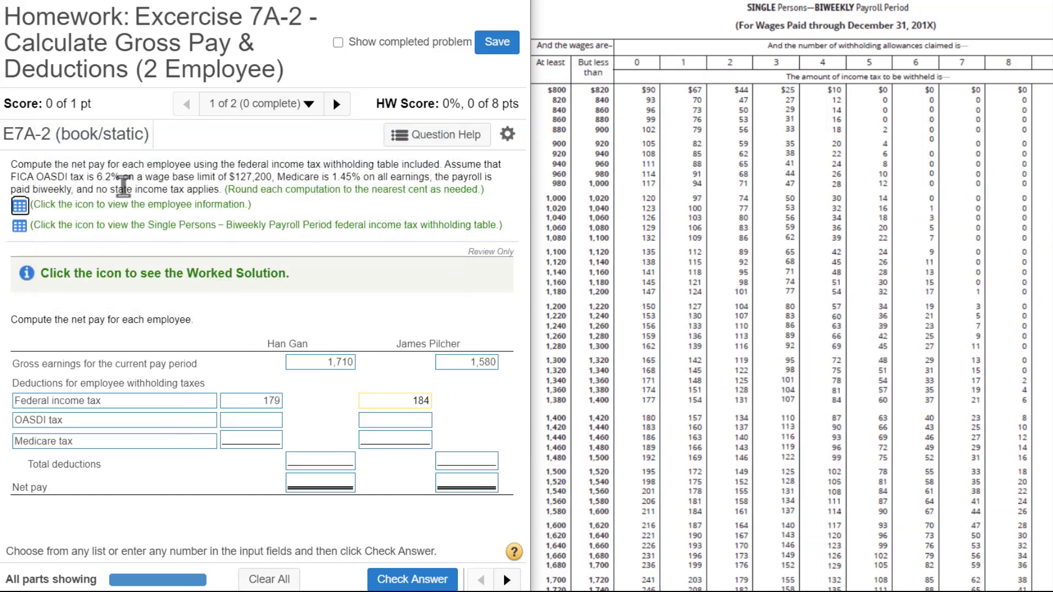
pyautogui.moveTo(91, 177); pyautogui.dragTo(272, 176)
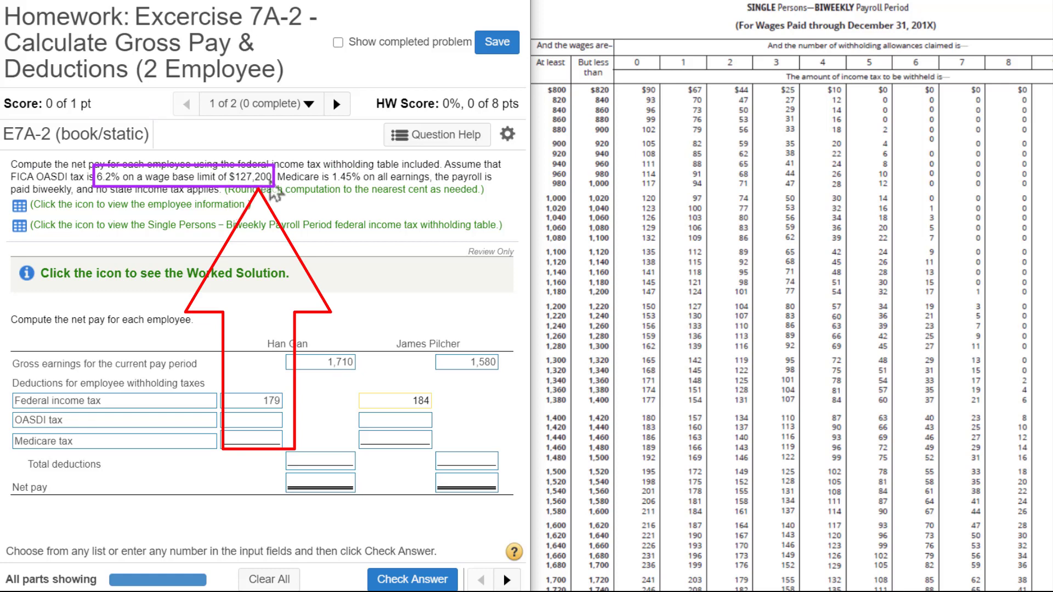
pyautogui.moveTo(54, 228)
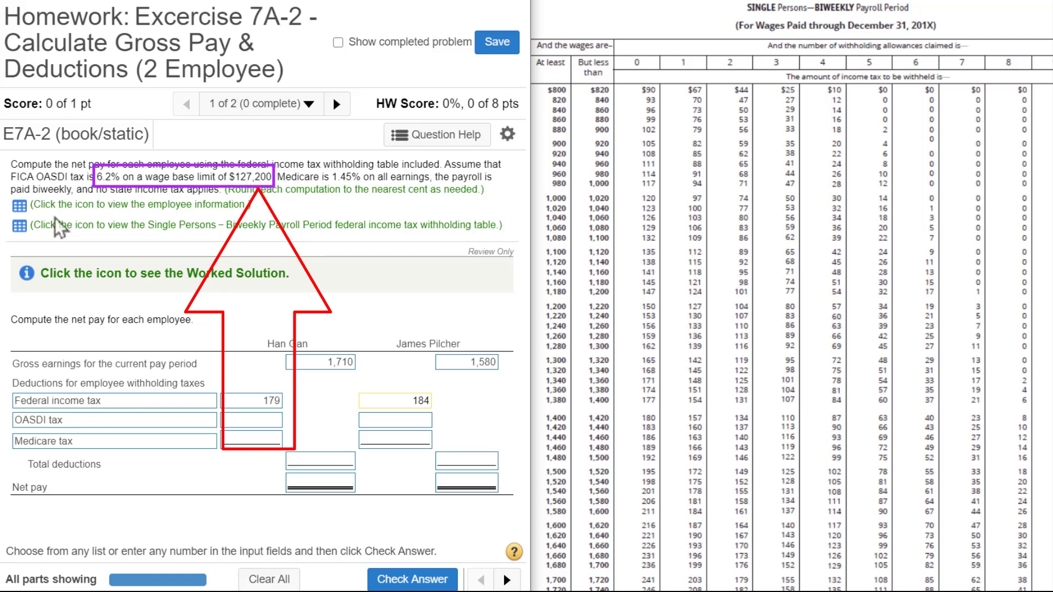
pyautogui.click(20, 205)
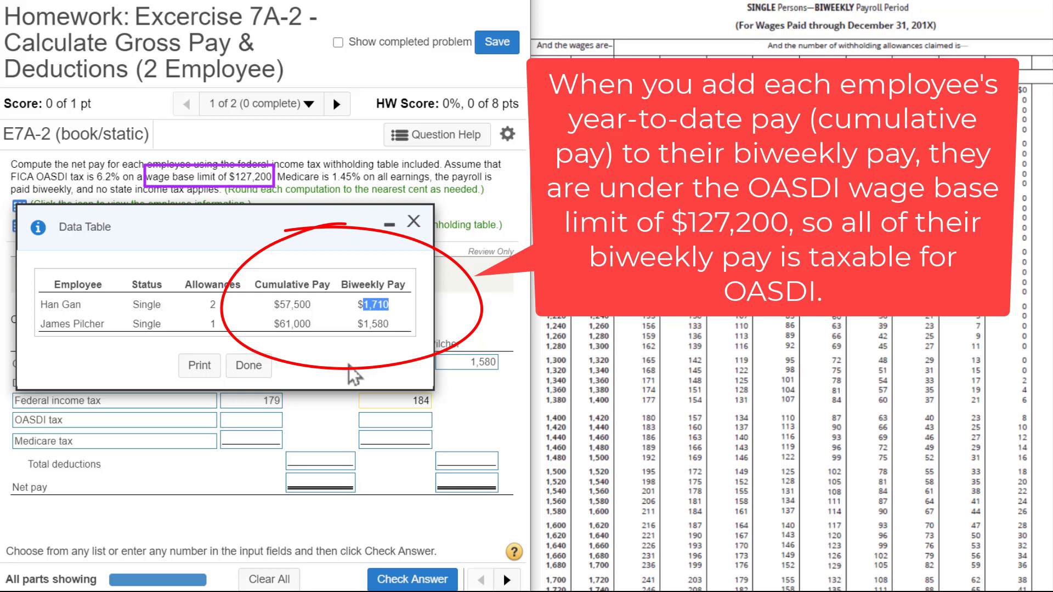
pyautogui.moveTo(261, 185)
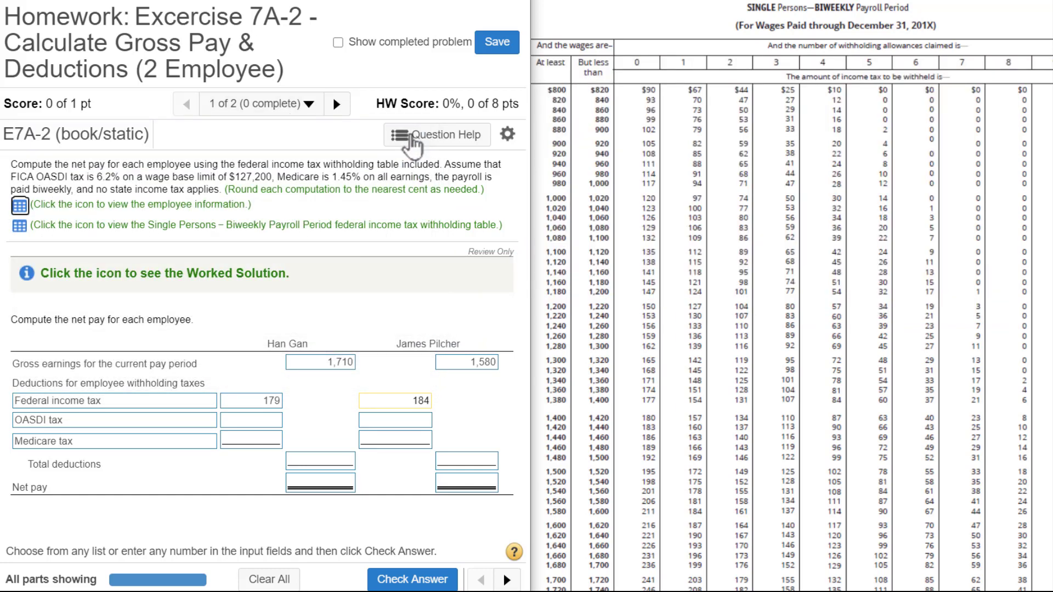
# - Compute OASDI at 6.2% with the calculator and insert 106.02 and 97.96
pyautogui.click(437, 135)
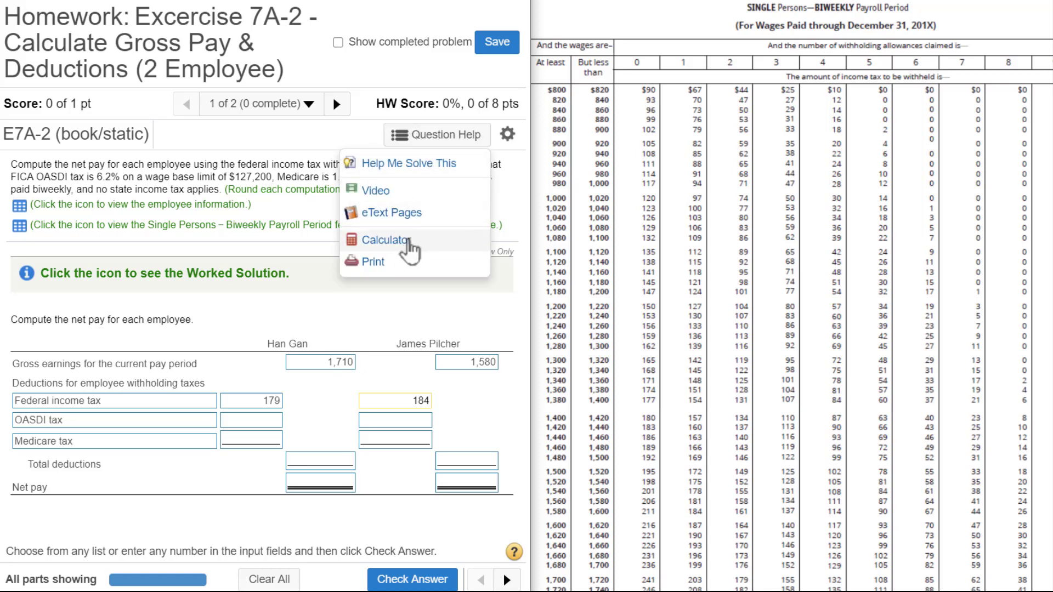
pyautogui.click(386, 241)
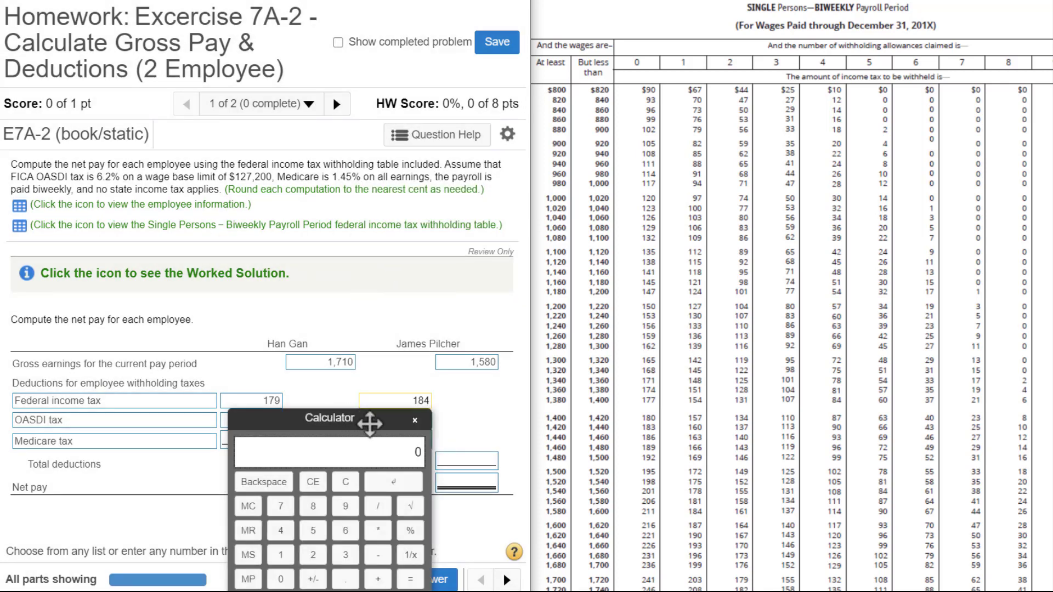
pyautogui.moveTo(370, 418); pyautogui.dragTo(357, 438)
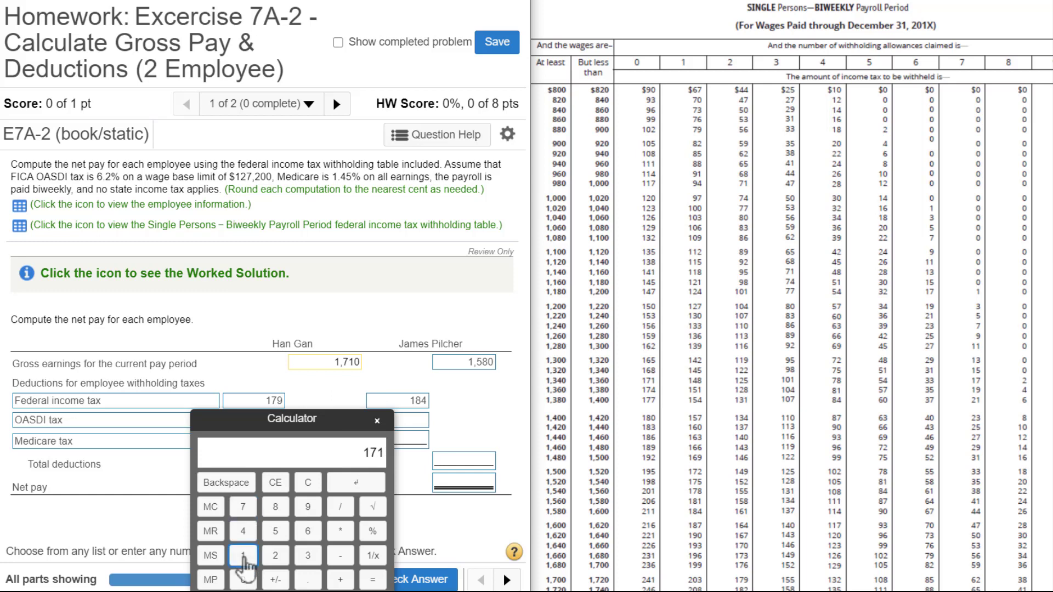
pyautogui.click(333, 531)
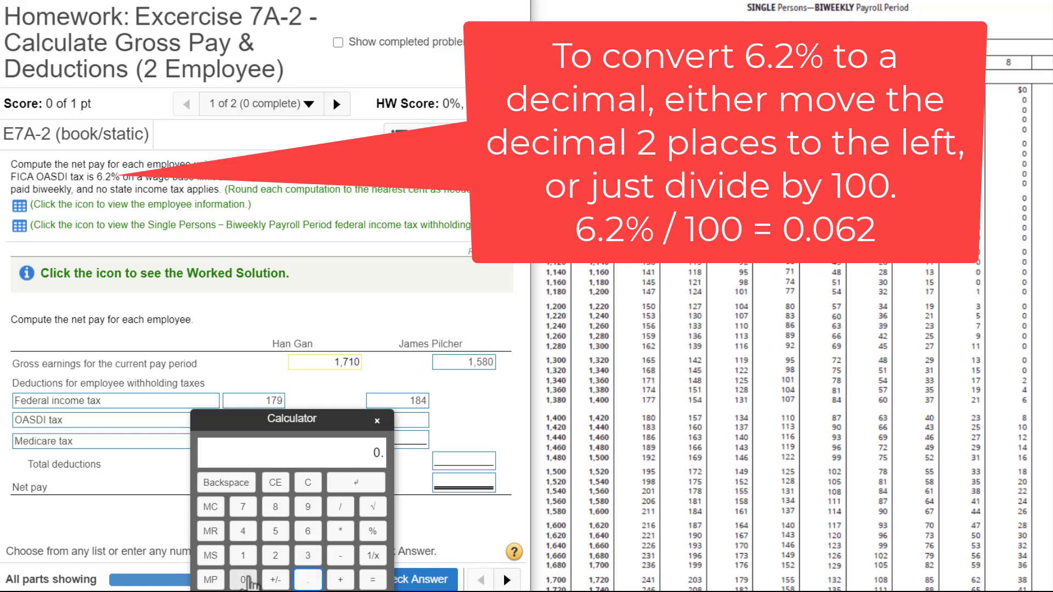
pyautogui.click(307, 532)
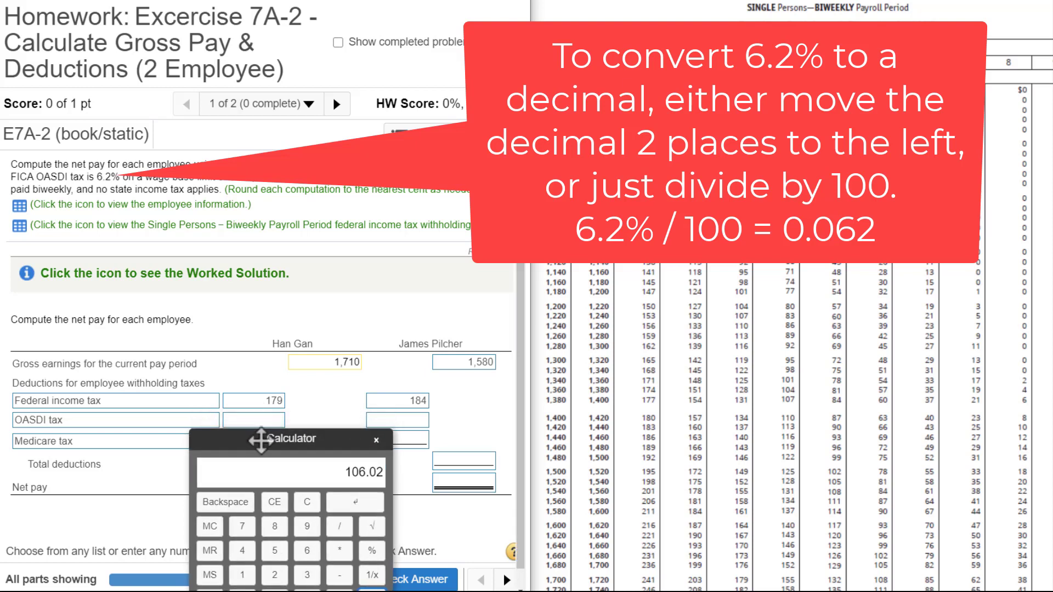
pyautogui.moveTo(290, 440); pyautogui.dragTo(408, 410)
pyautogui.write('106.02')
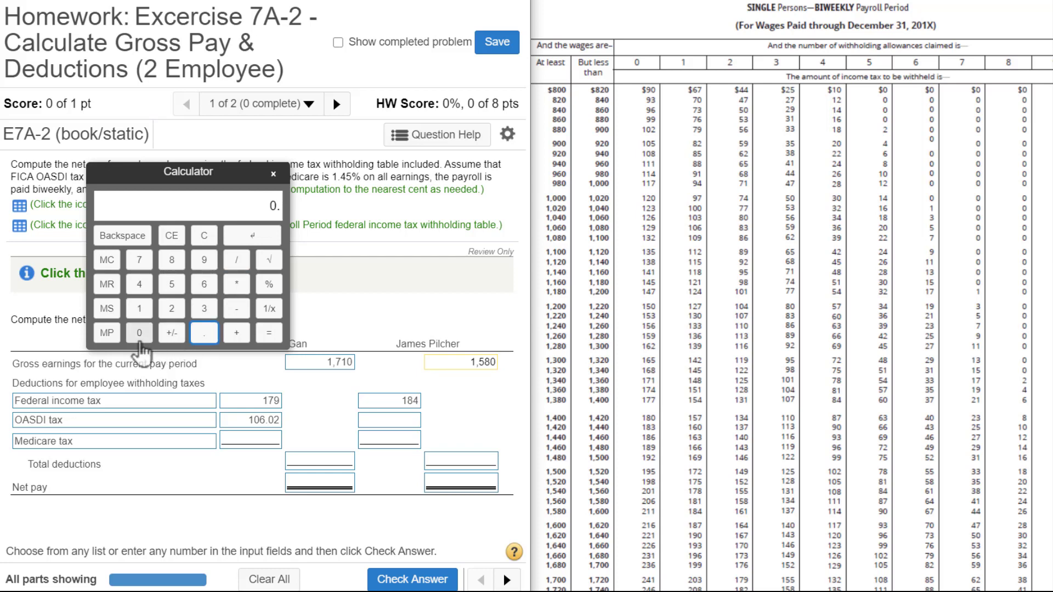
pyautogui.click(171, 309)
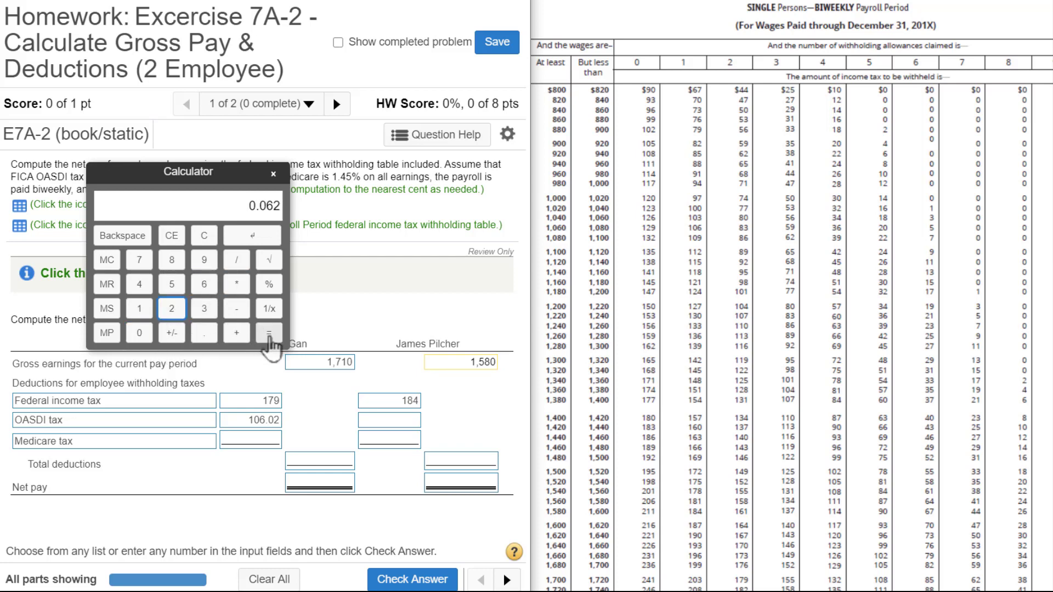
pyautogui.click(268, 333)
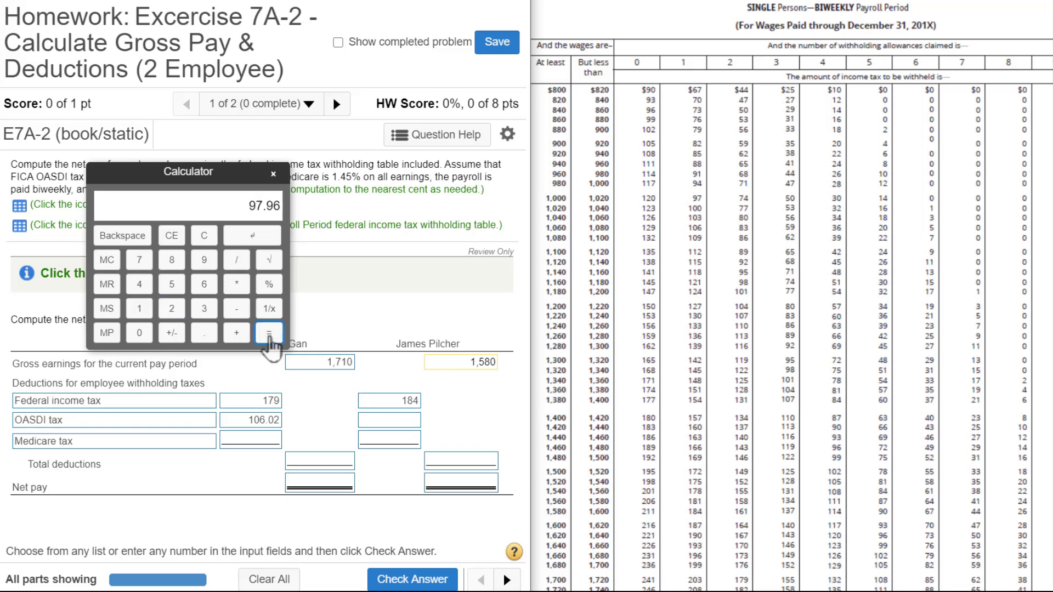
pyautogui.click(395, 420)
pyautogui.write('97.96')
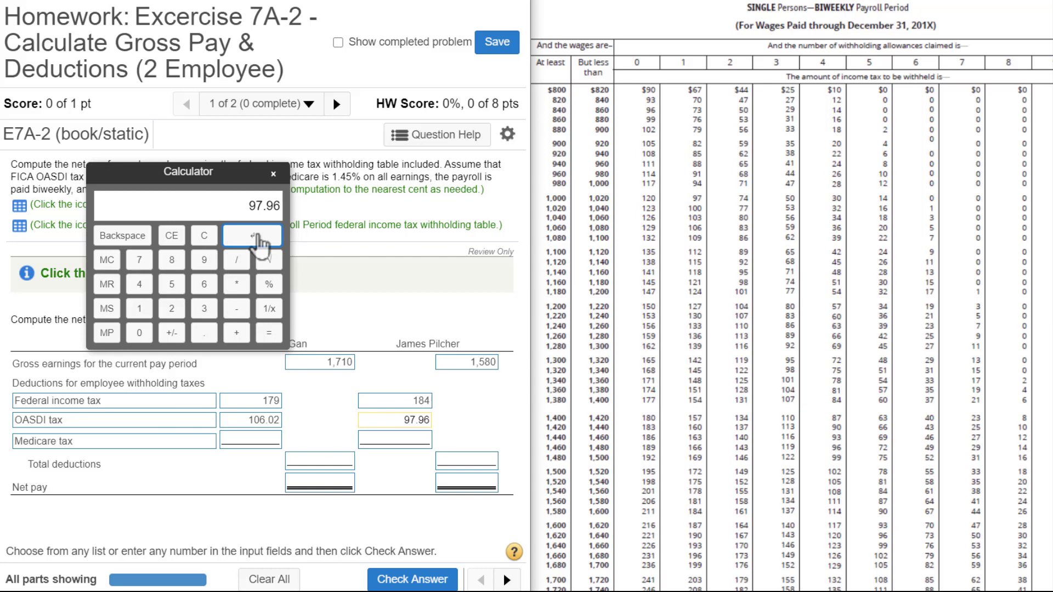
pyautogui.moveTo(258, 172)
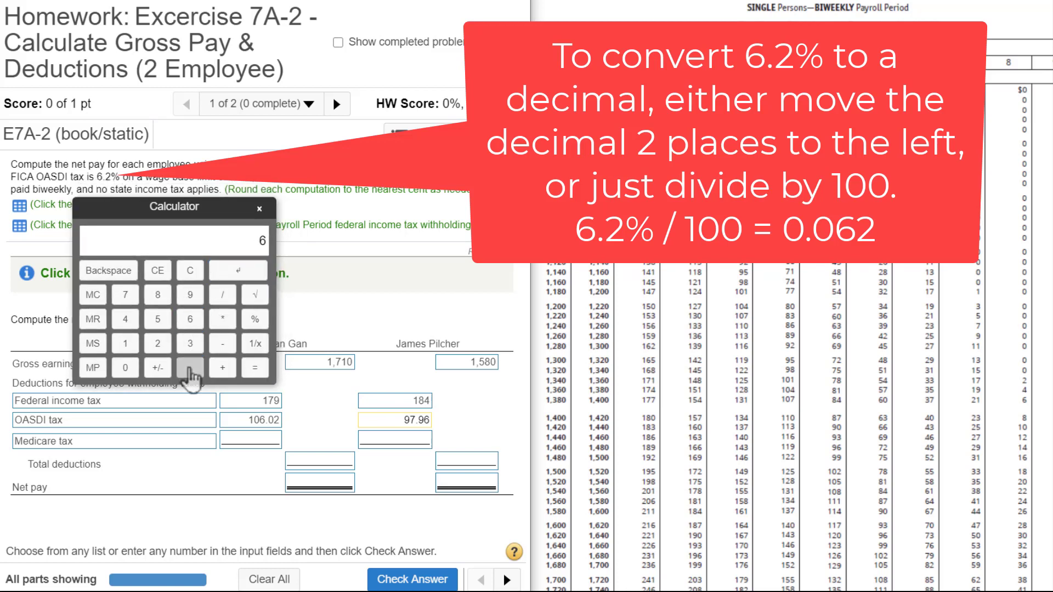
# - Convert 6.2% to 0.062 on the calculator, then close it
pyautogui.click(190, 367)
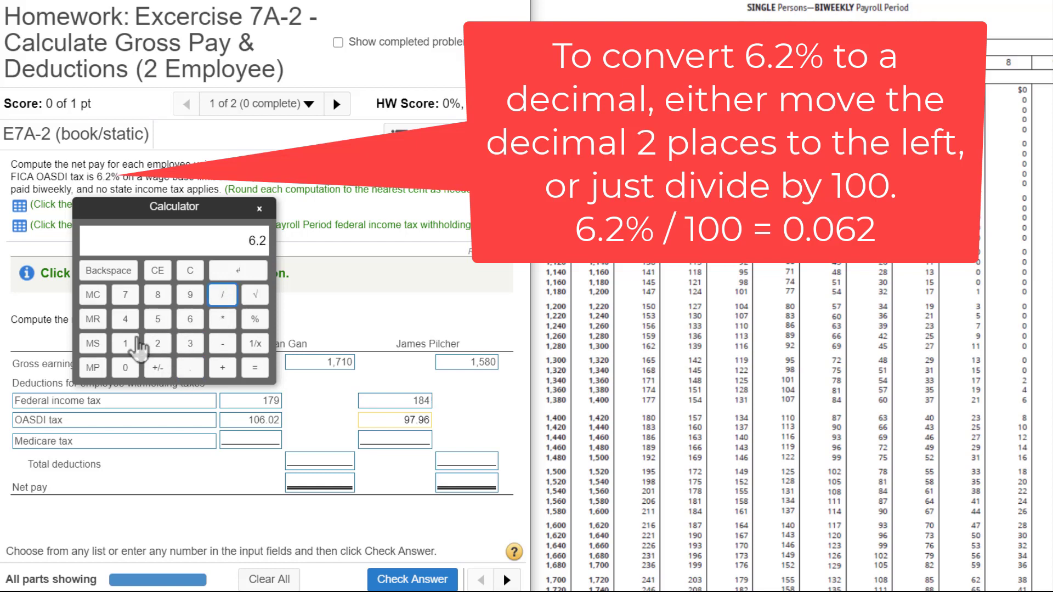
pyautogui.click(125, 368)
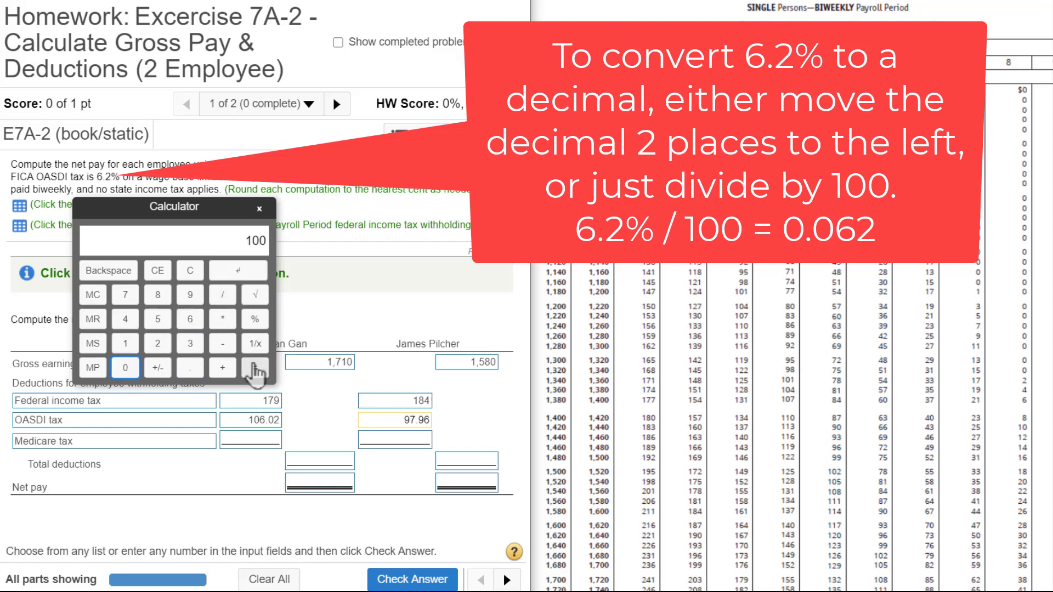
pyautogui.click(254, 368)
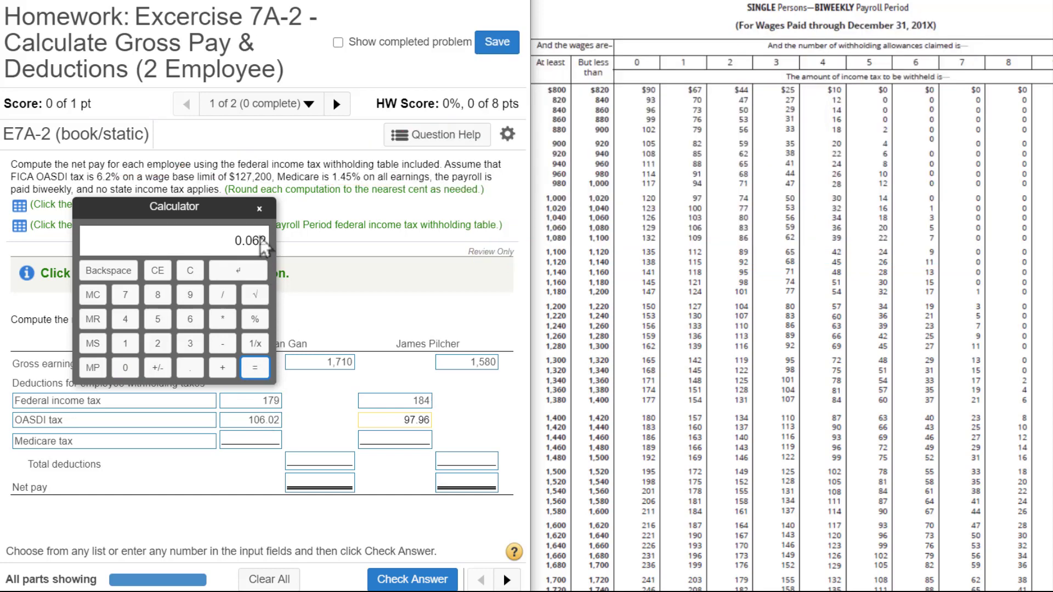
pyautogui.click(259, 209)
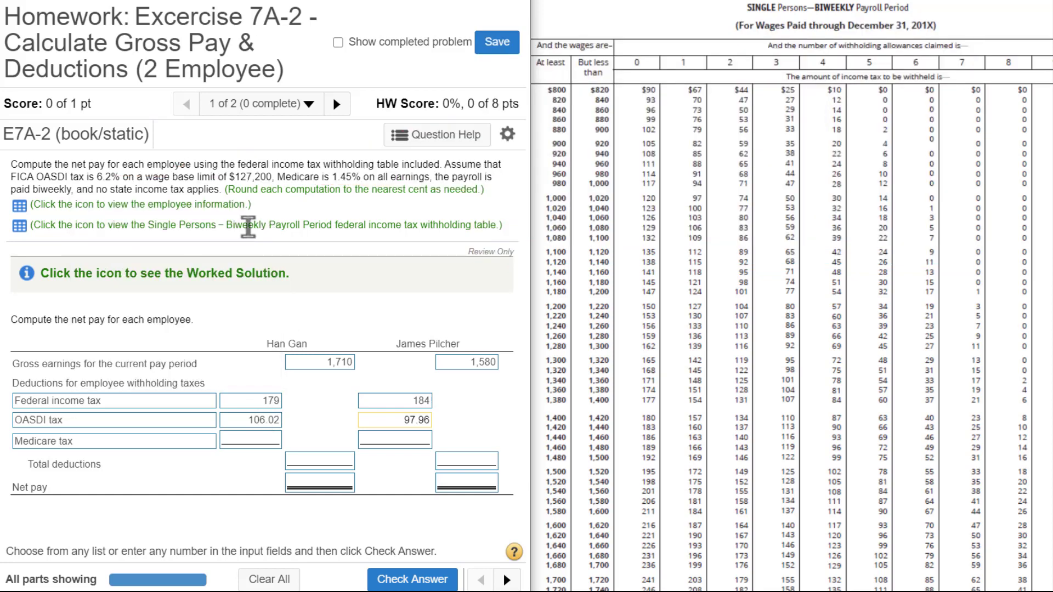
# - Reopen the calculator and compute 1,710 × 0.0145 = 24.795 for Medicare
pyautogui.click(436, 135)
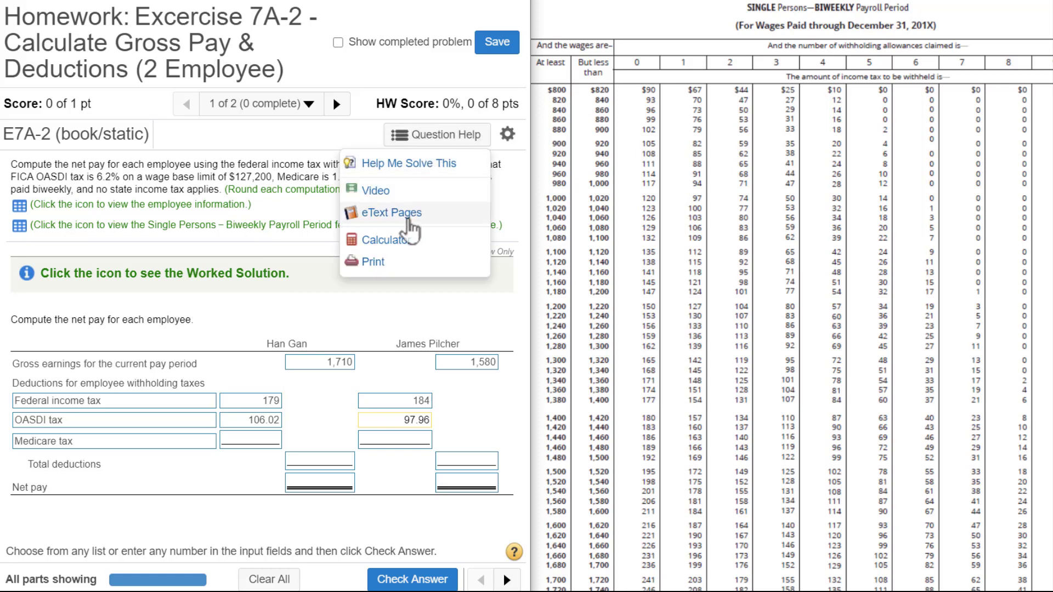
pyautogui.click(385, 240)
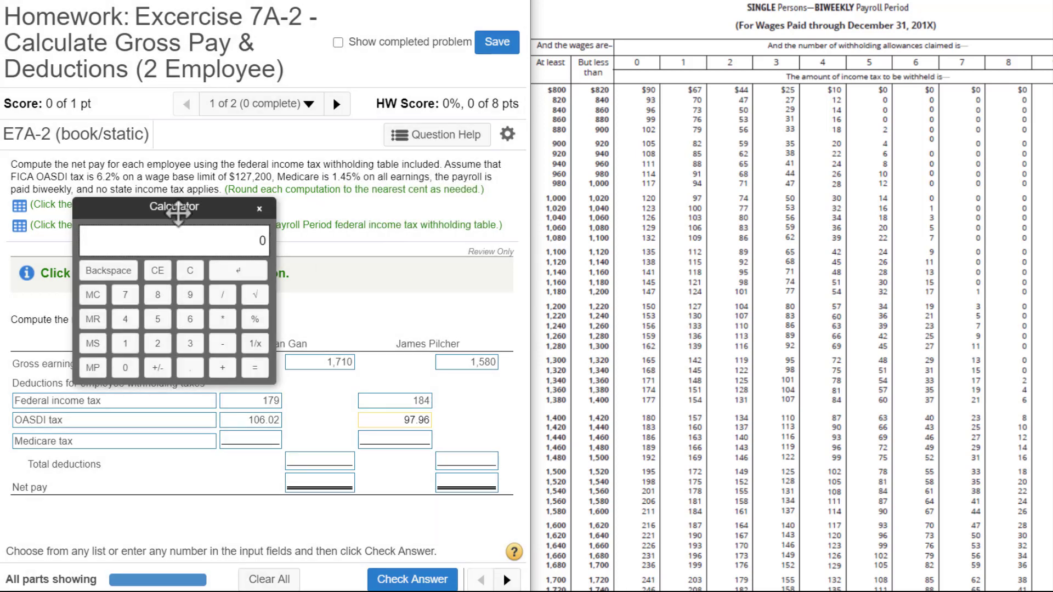
pyautogui.moveTo(174, 206); pyautogui.dragTo(147, 225)
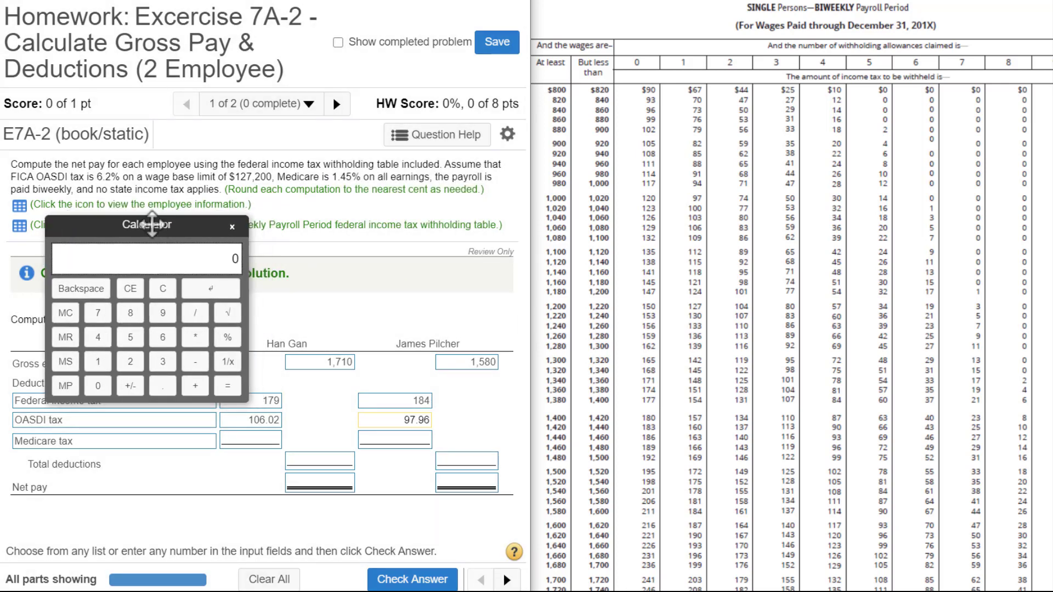
pyautogui.click(89, 349)
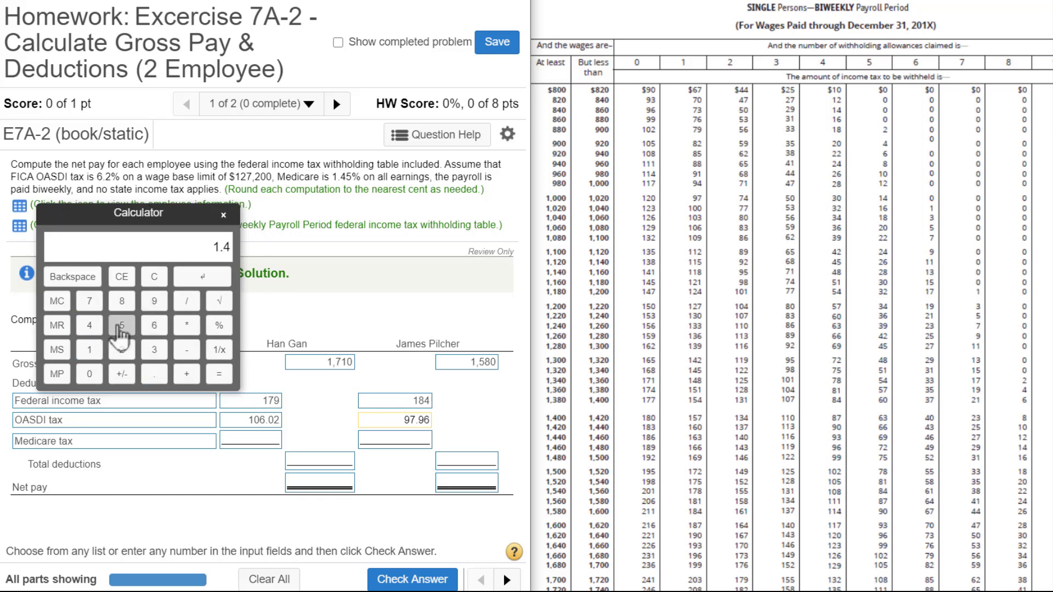
pyautogui.click(121, 325)
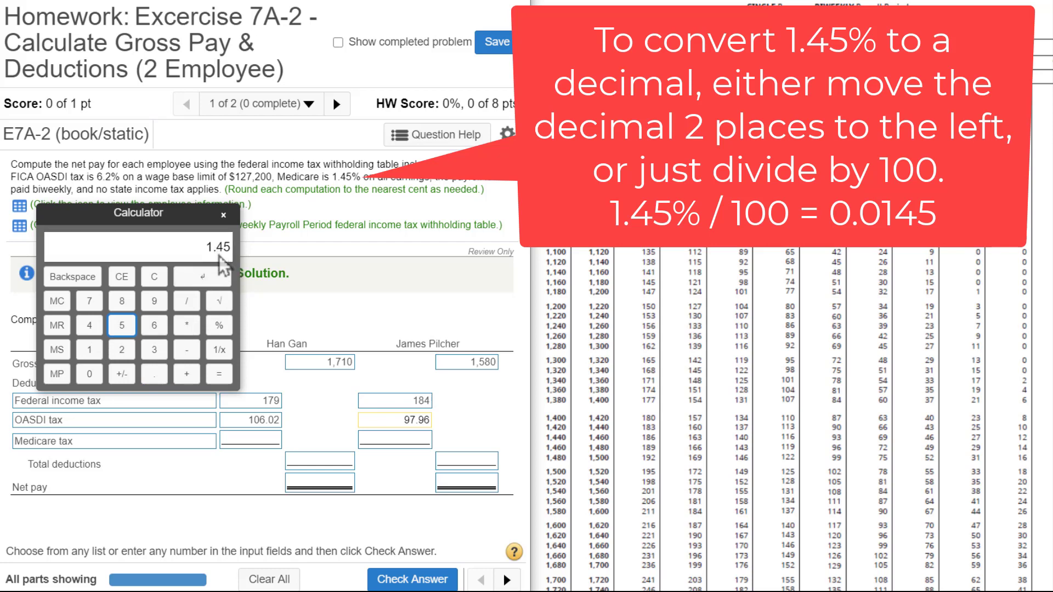
pyautogui.moveTo(191, 263)
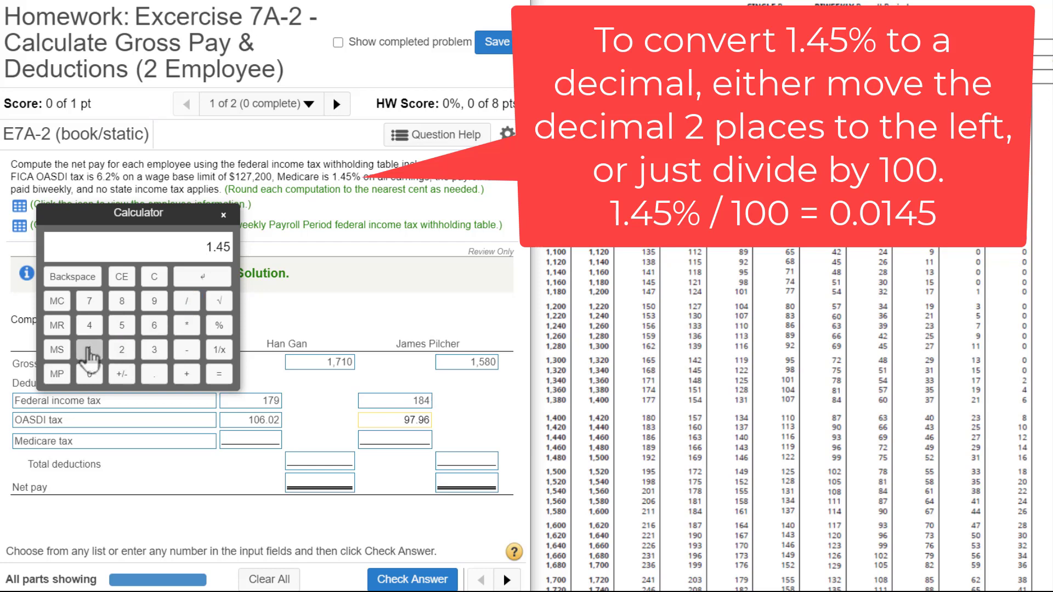
pyautogui.click(219, 374)
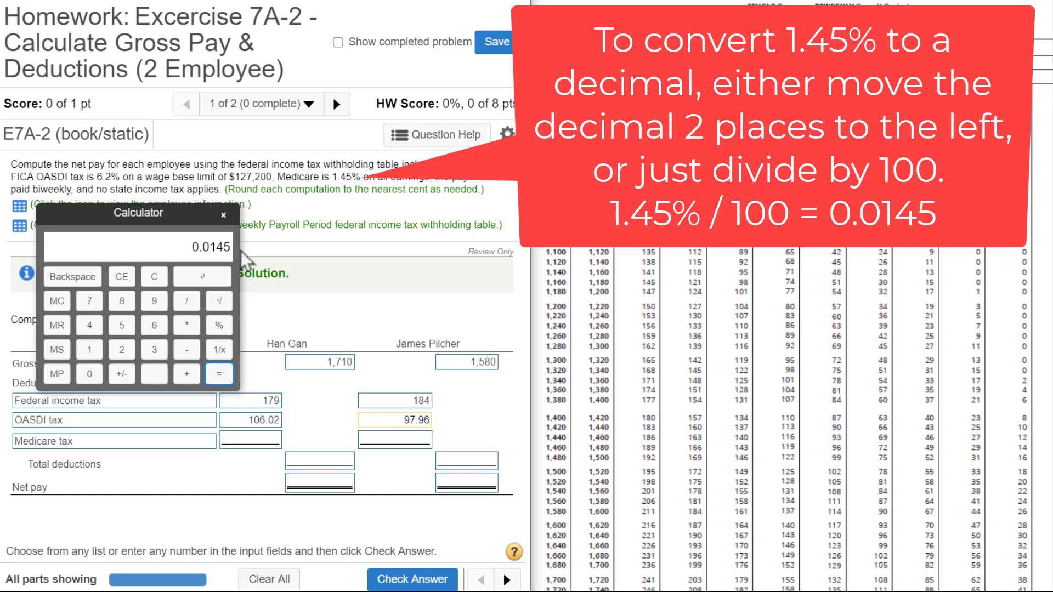
pyautogui.moveTo(251, 309)
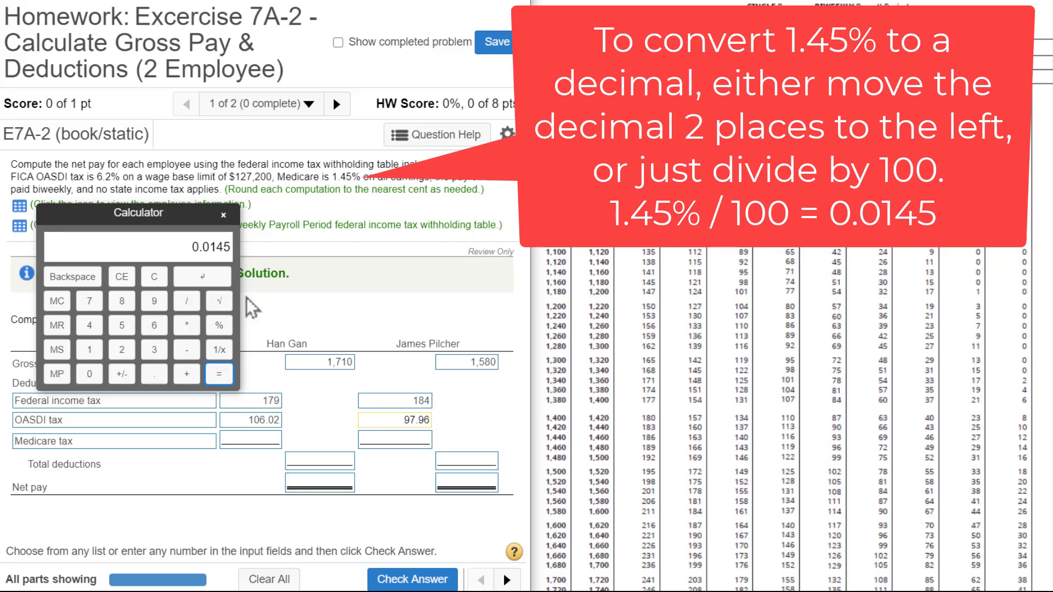
pyautogui.moveTo(218, 354)
pyautogui.write('1710')
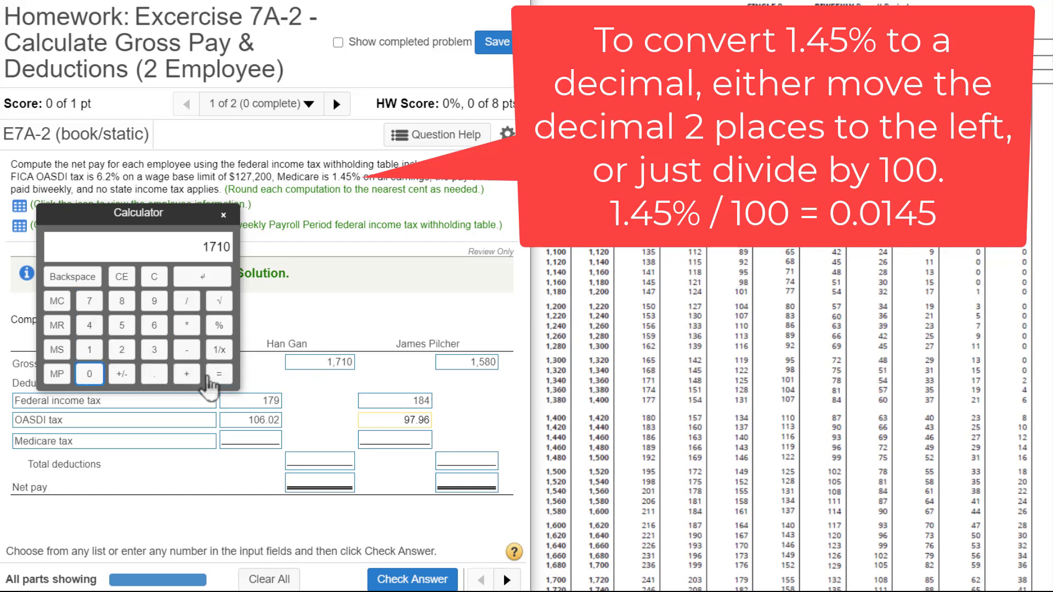
pyautogui.click(219, 373)
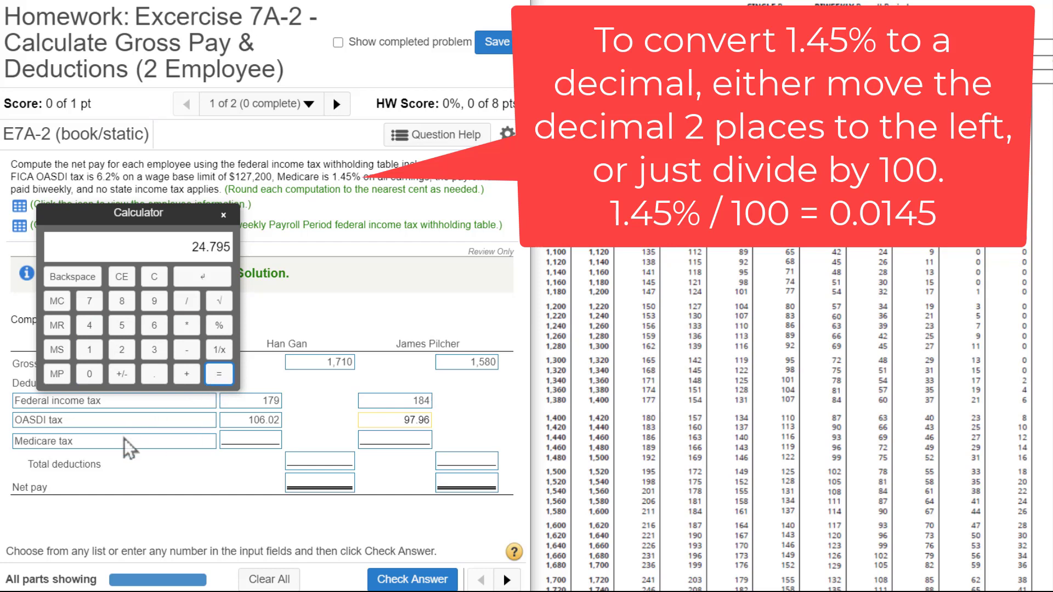
pyautogui.moveTo(204, 312)
pyautogui.write('24.8')
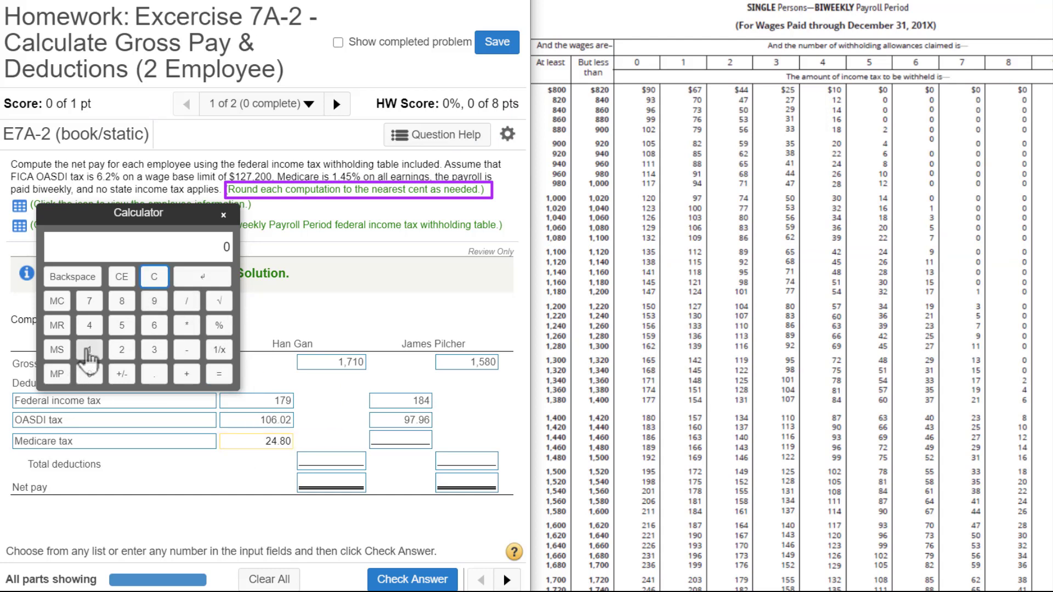
# - Compute 1,580 × 0.0145 on the calculator for Medicare tax of 22.91
pyautogui.click(122, 326)
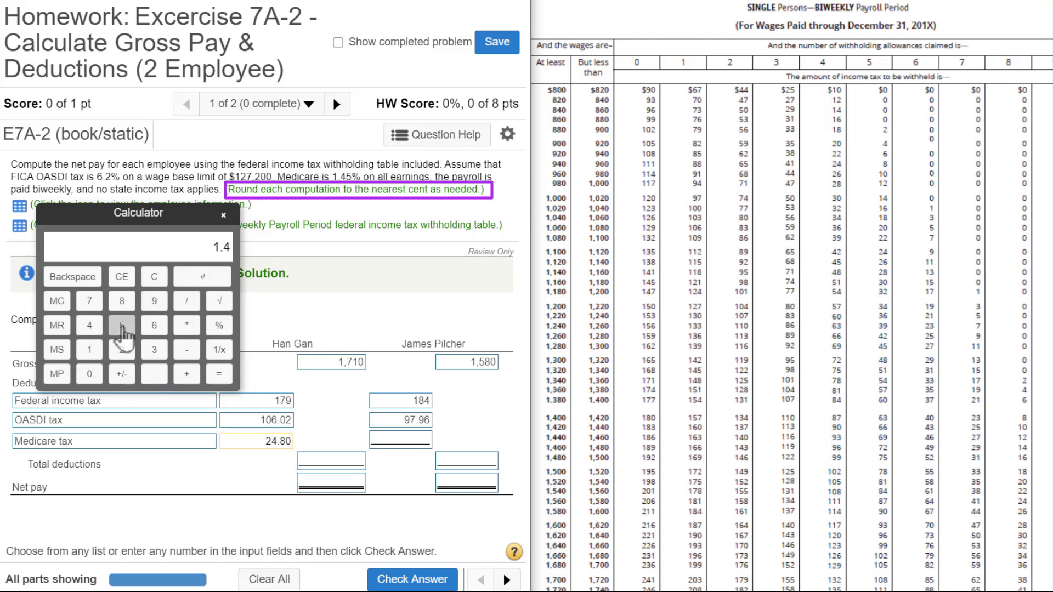
pyautogui.click(89, 374)
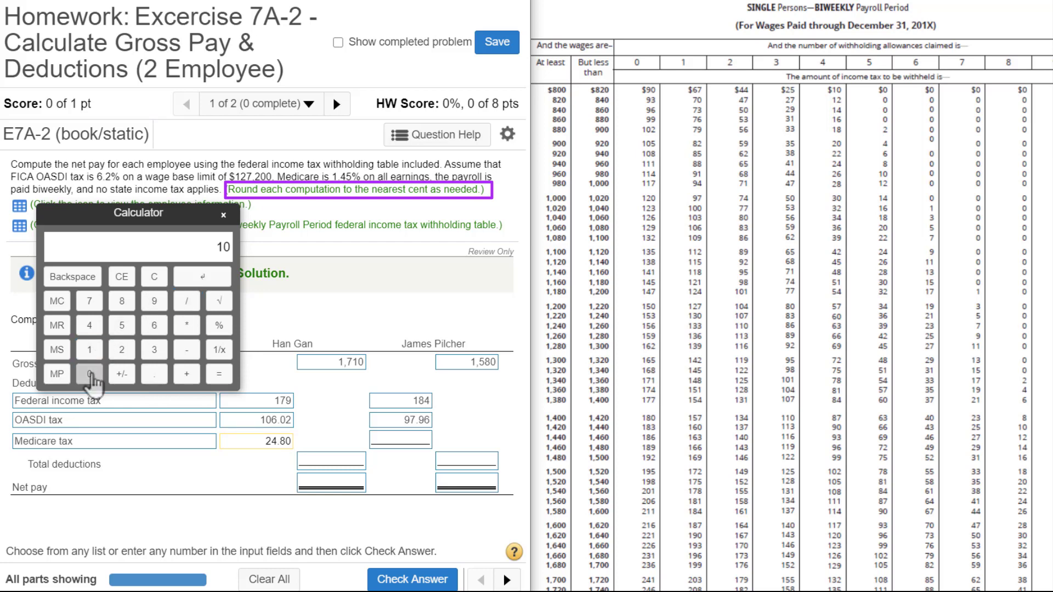
pyautogui.click(219, 374)
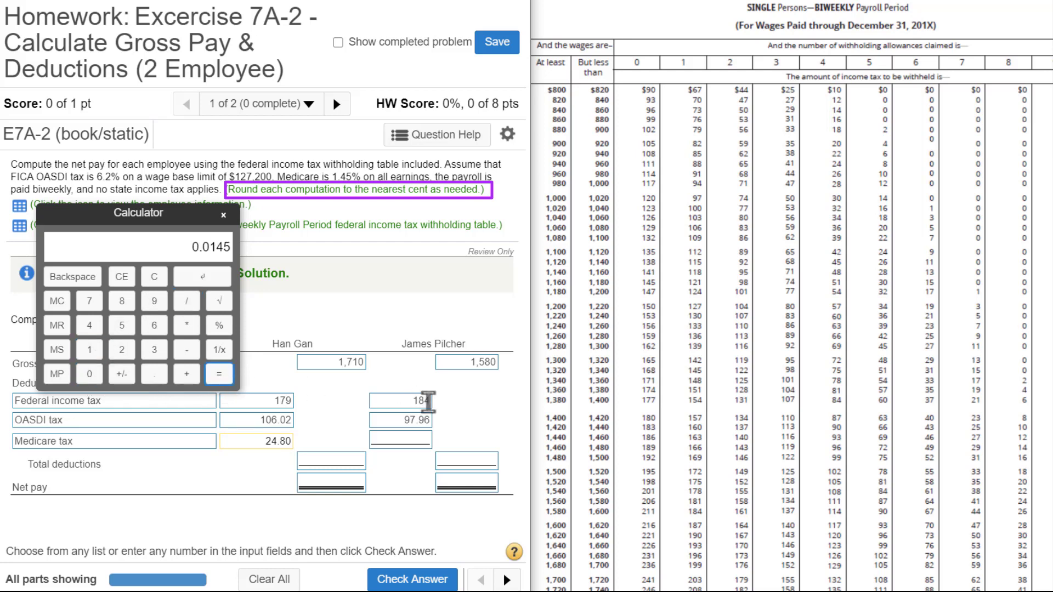
pyautogui.click(467, 362)
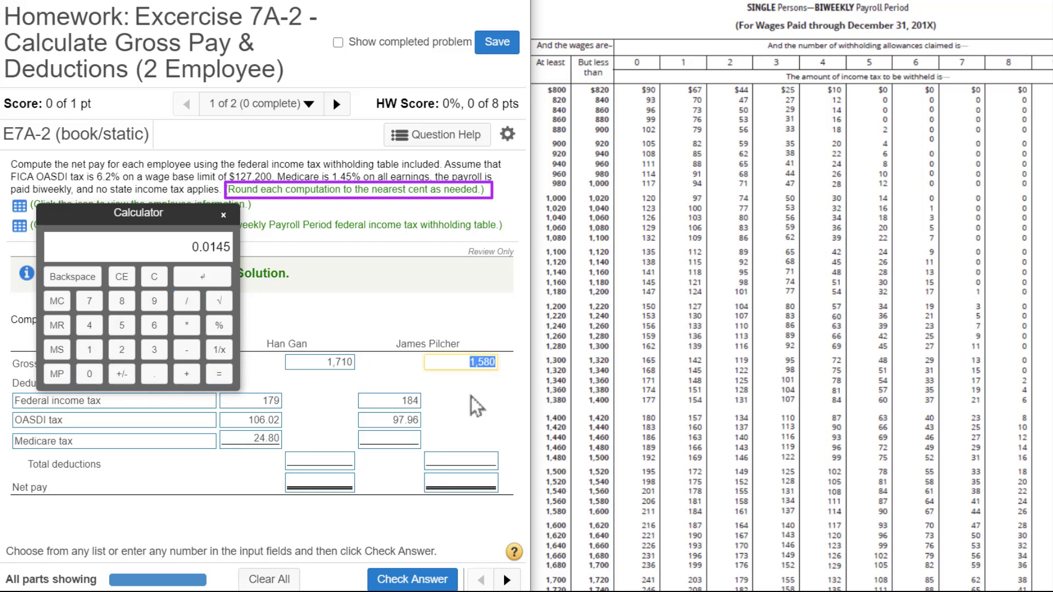
pyautogui.moveTo(146, 365)
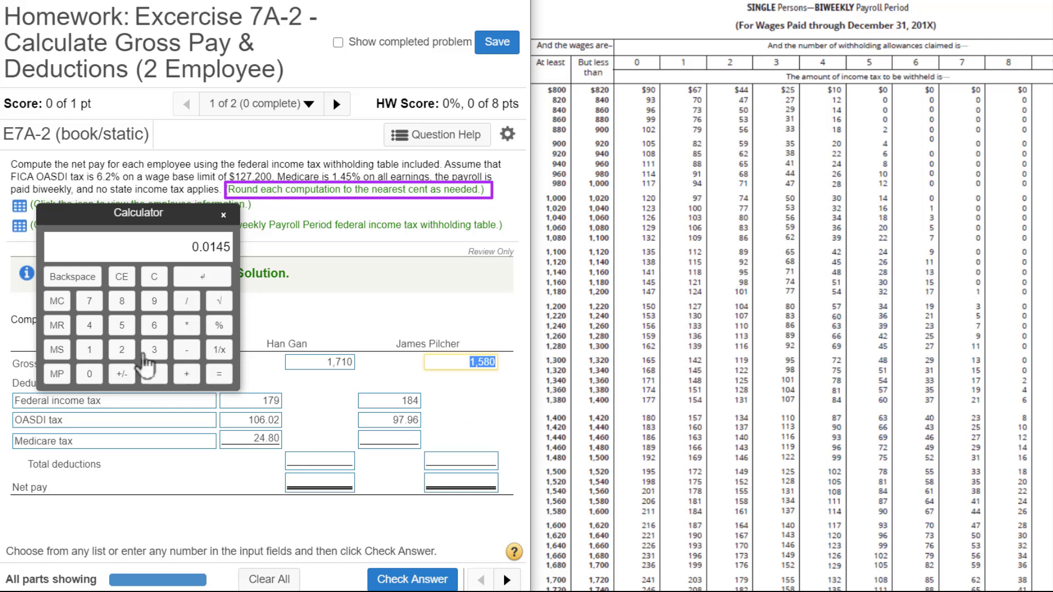
pyautogui.click(89, 350)
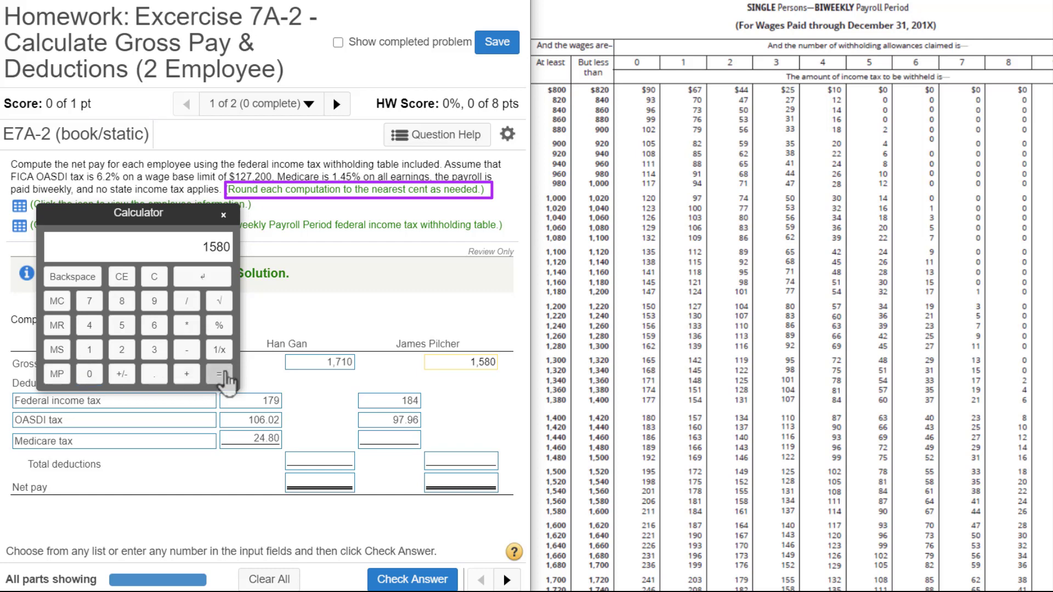
pyautogui.click(219, 374)
pyautogui.write('22.91')
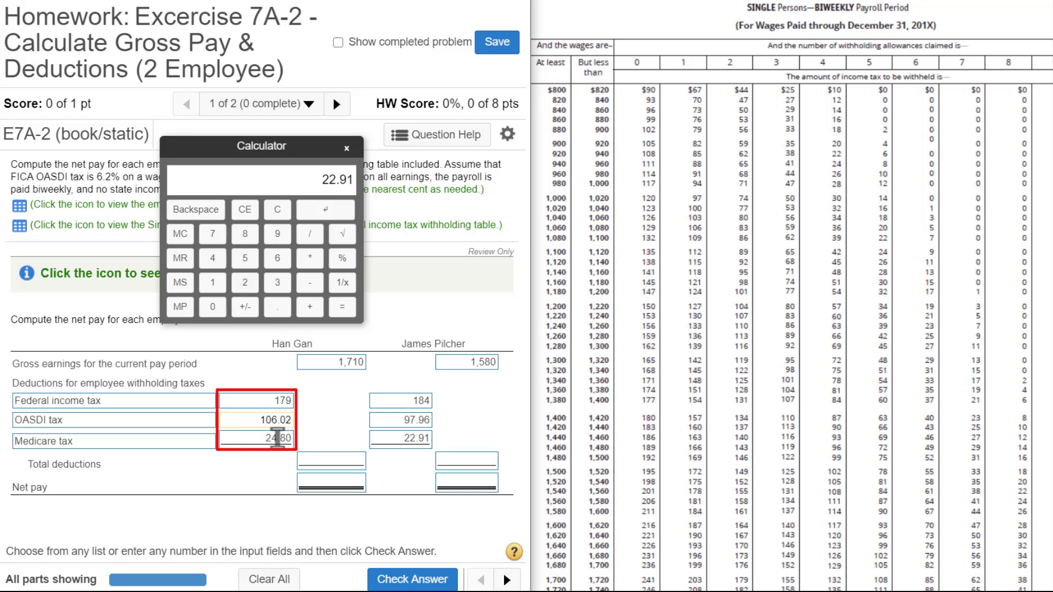
# - Enter total deductions of 309.82 and 304.87
pyautogui.click(323, 463)
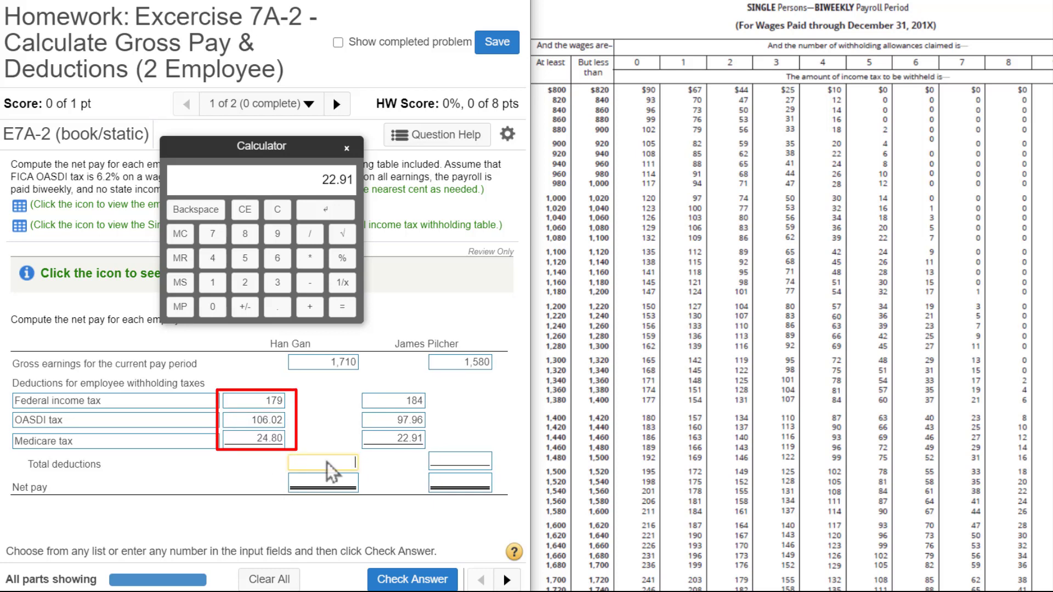
pyautogui.write('309.82')
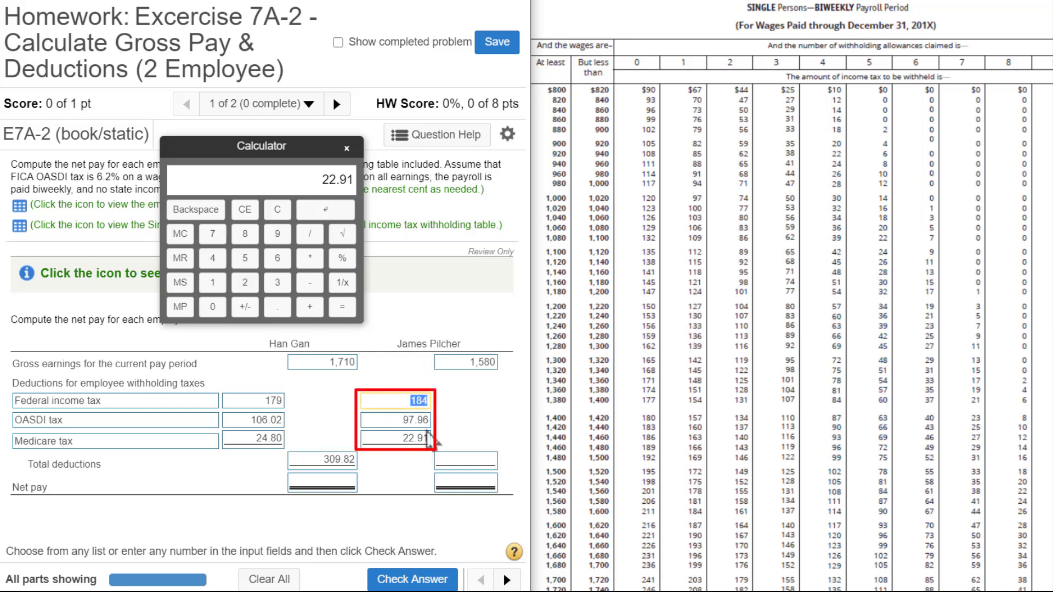
pyautogui.click(395, 440)
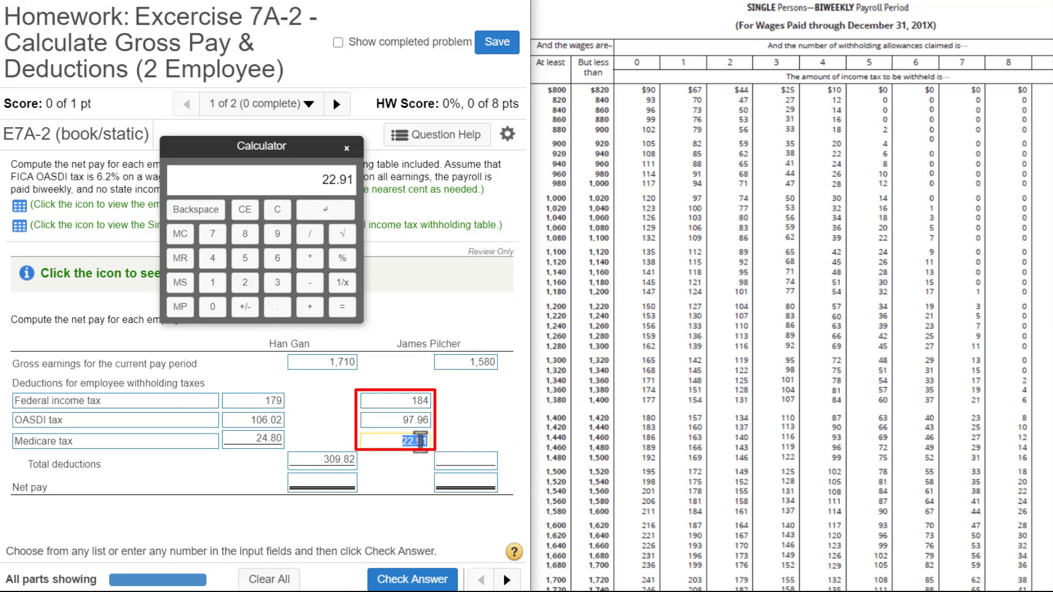
pyautogui.click(463, 462)
pyautogui.write('304.87')
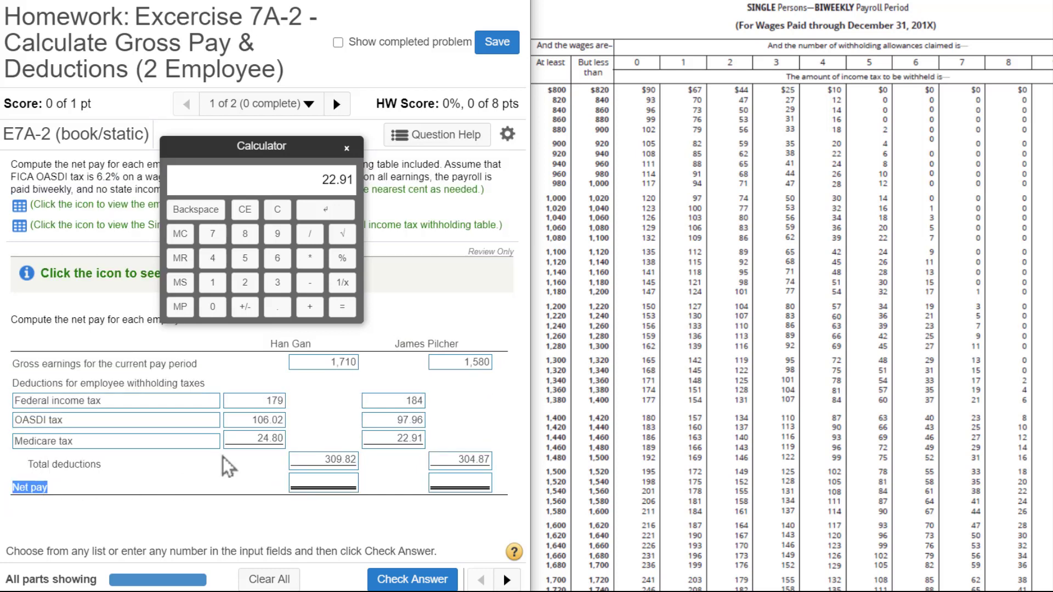
# - Enter net pay of 1,400.18 and 1,275.13 and check the answer
pyautogui.click(323, 362)
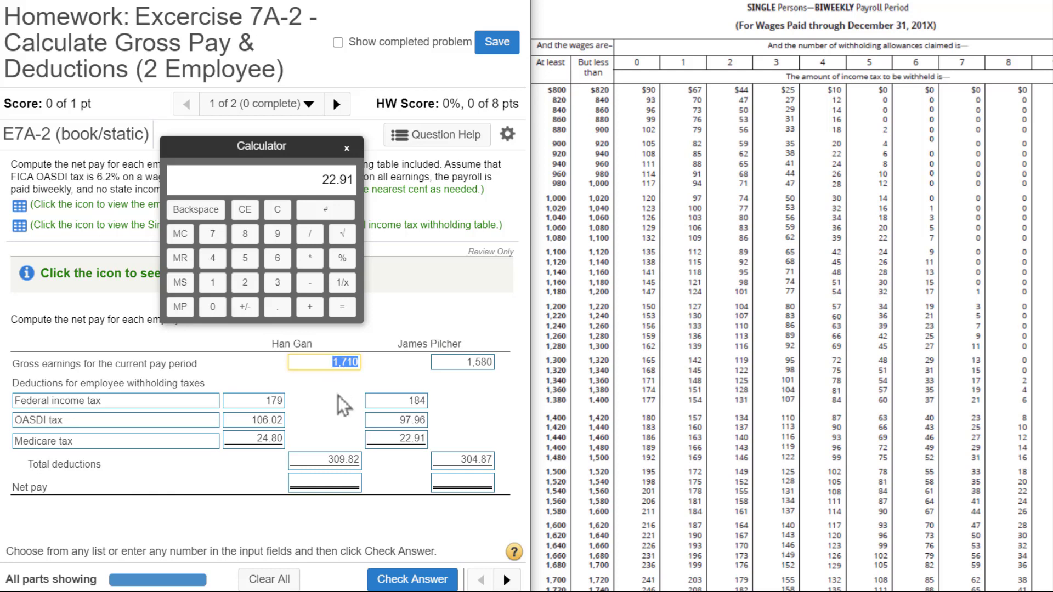
pyautogui.click(323, 461)
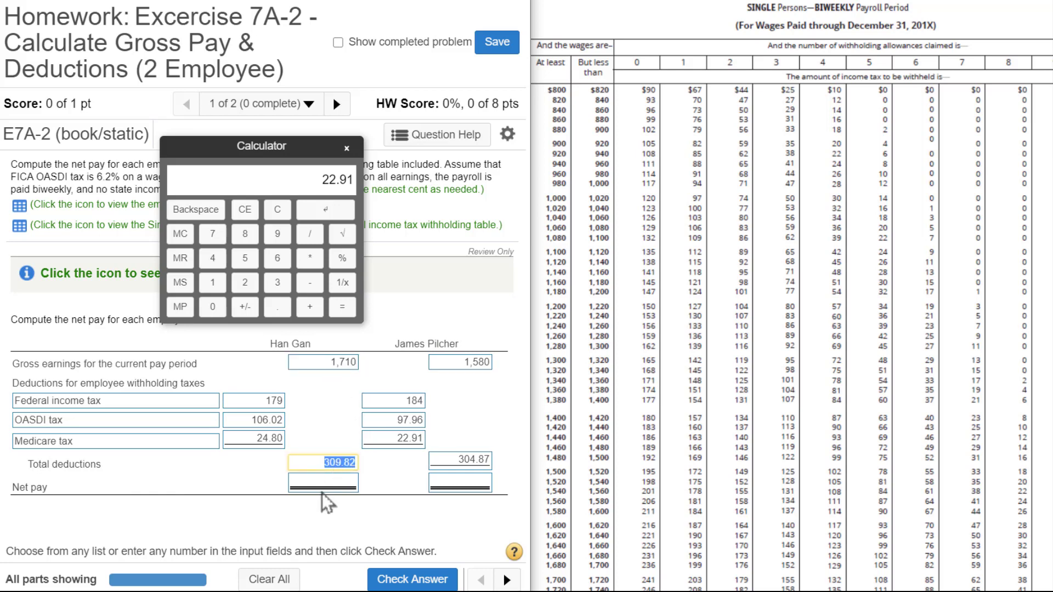
pyautogui.click(323, 483)
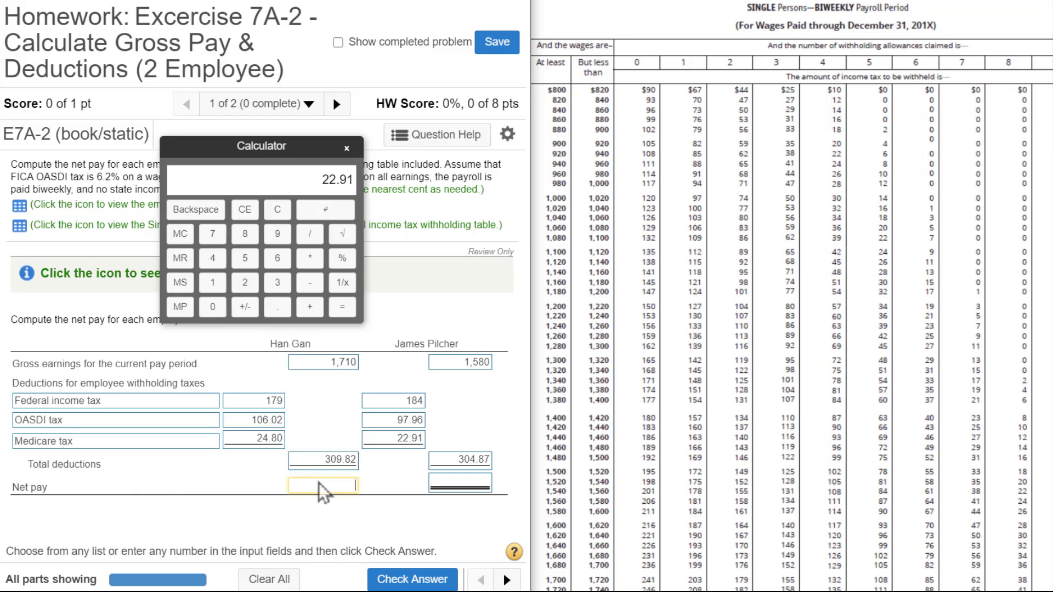
pyautogui.write('1400.18')
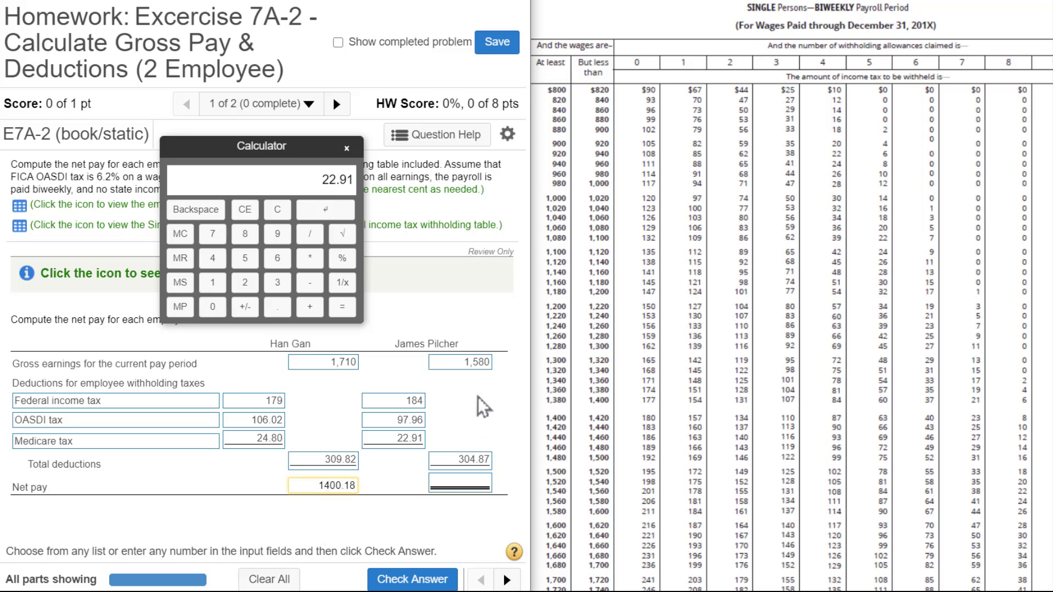
pyautogui.click(462, 363)
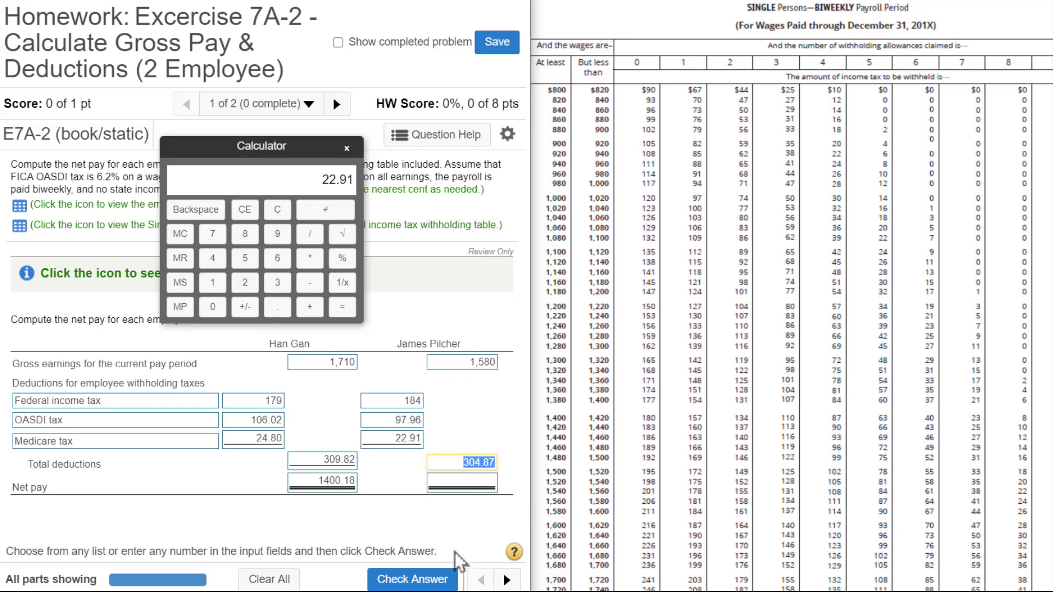
pyautogui.click(462, 485)
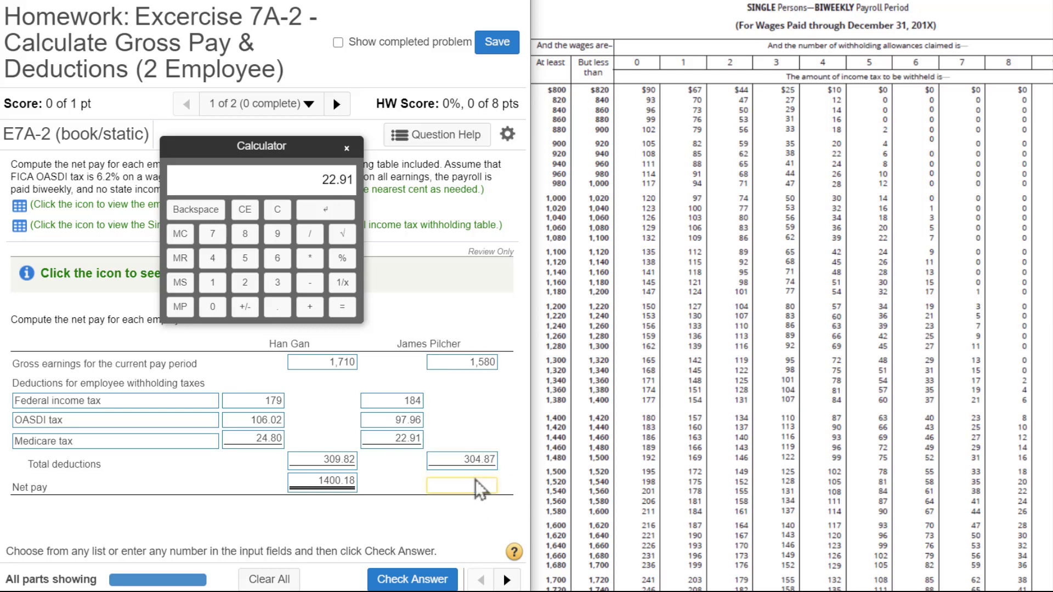
pyautogui.write('1')
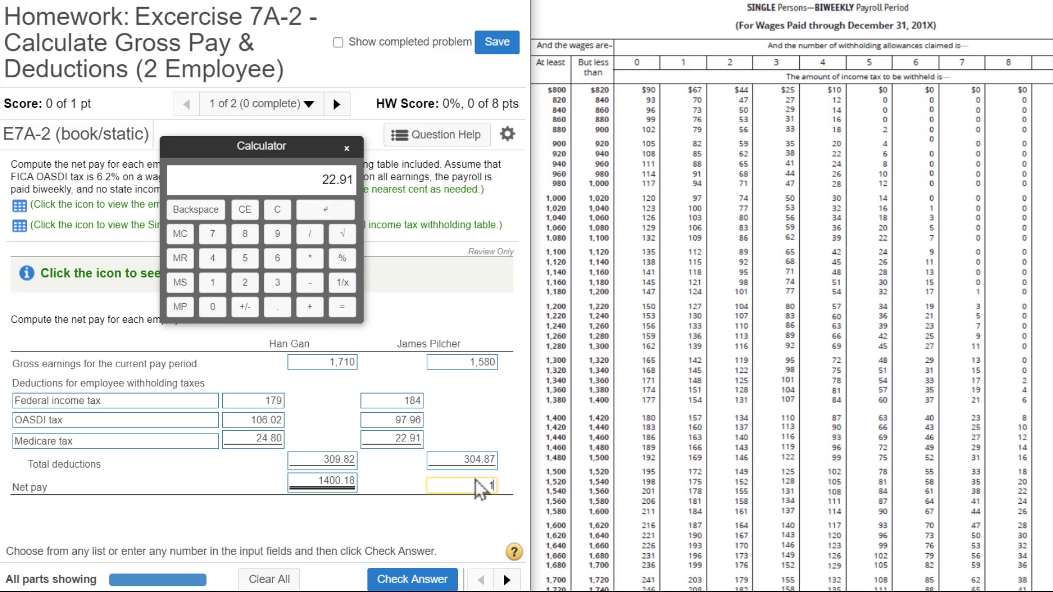
pyautogui.write('1,275.13')
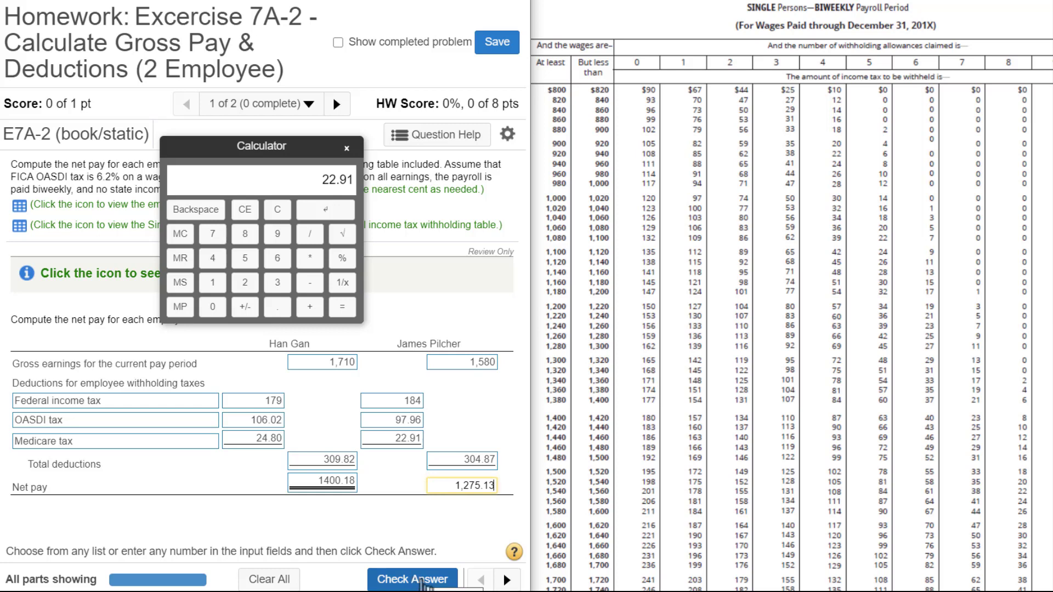
pyautogui.click(412, 580)
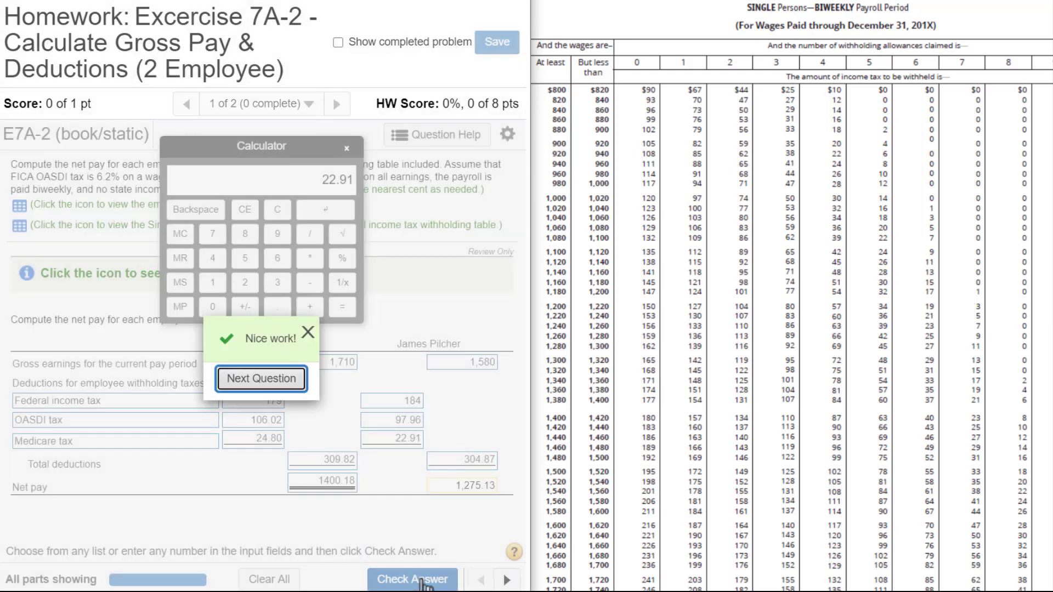